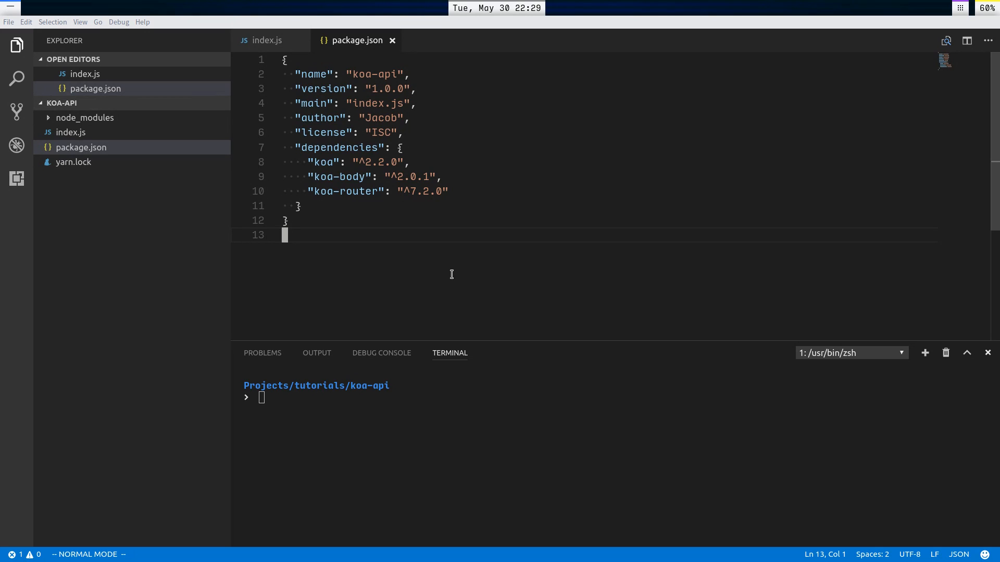
{"action": "mouse_move", "coordinate": [437, 266]}
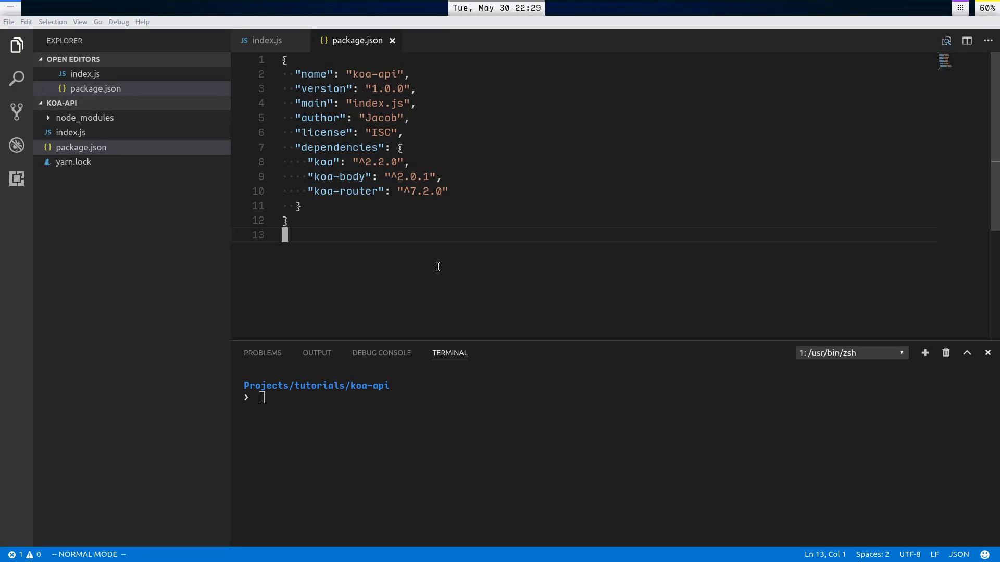
{"action": "mouse_move", "coordinate": [400, 235]}
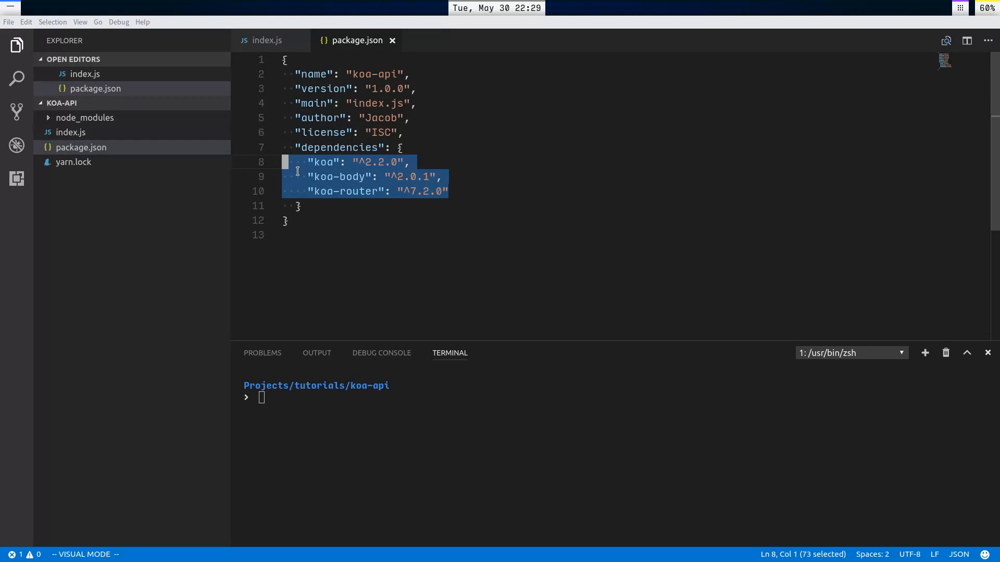
- In index.js, declare const app = new Koa() and router = new Router() below the requires
{"action": "key", "text": "Escape"}
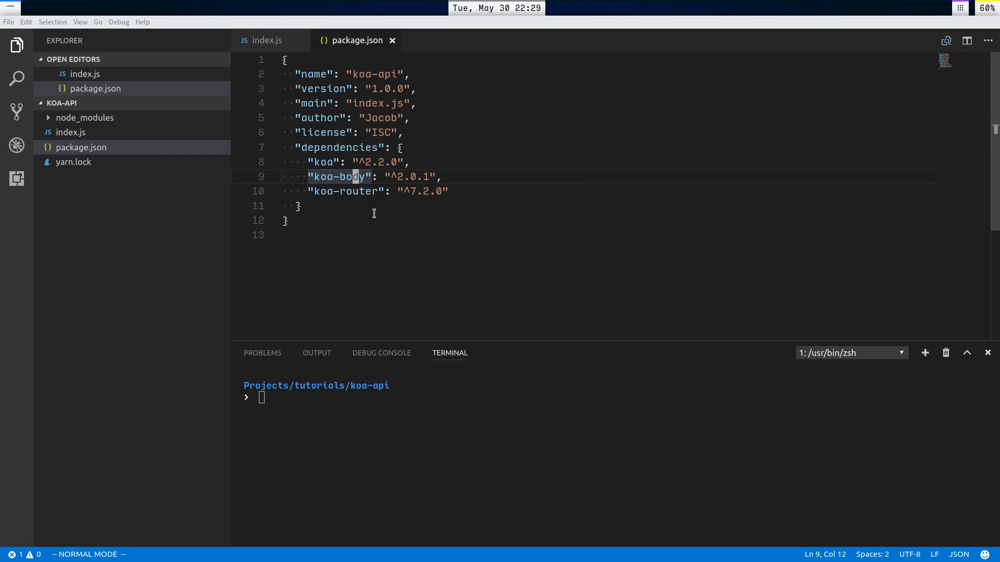
{"action": "mouse_move", "coordinate": [360, 194]}
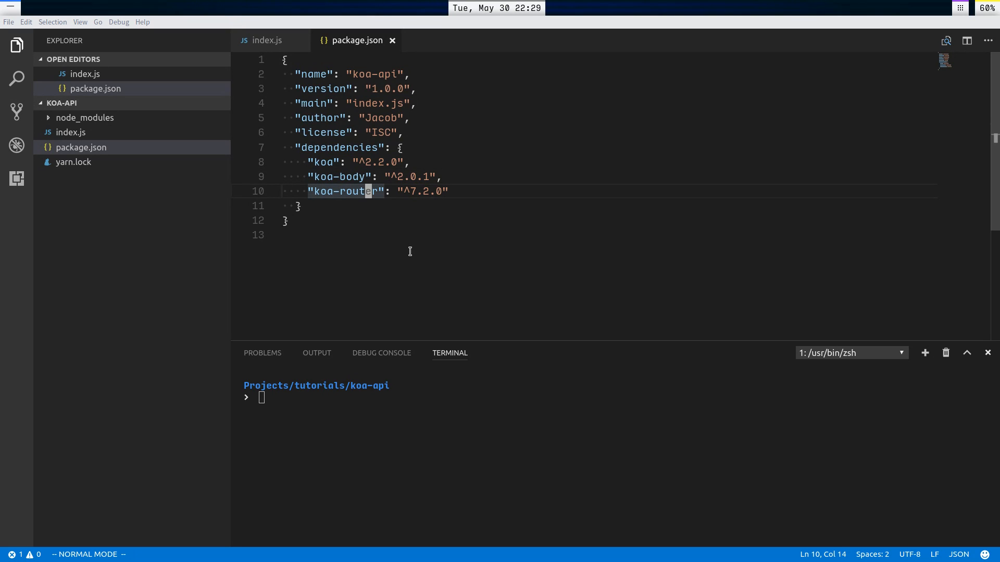
{"action": "mouse_move", "coordinate": [375, 239]}
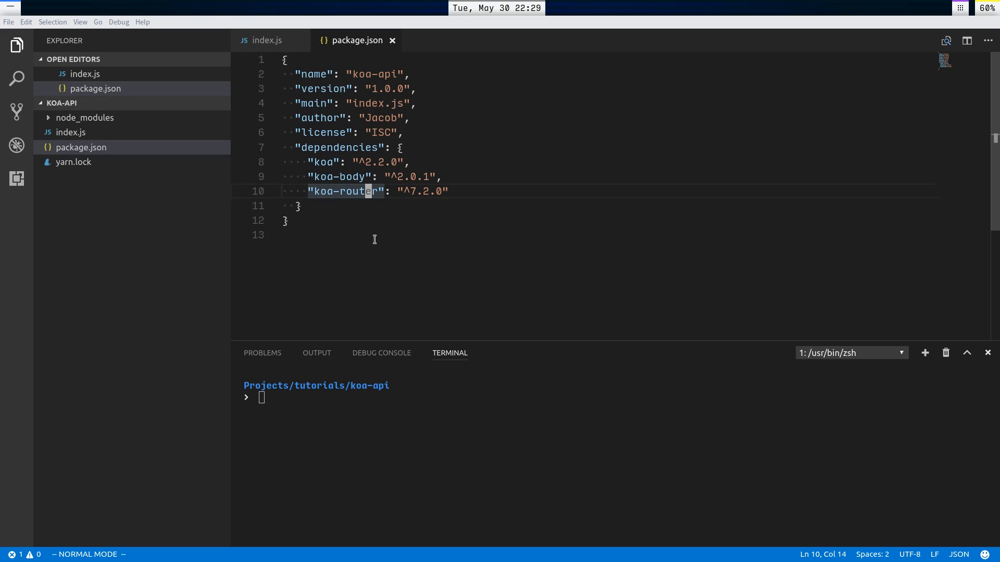
{"action": "mouse_move", "coordinate": [264, 41]}
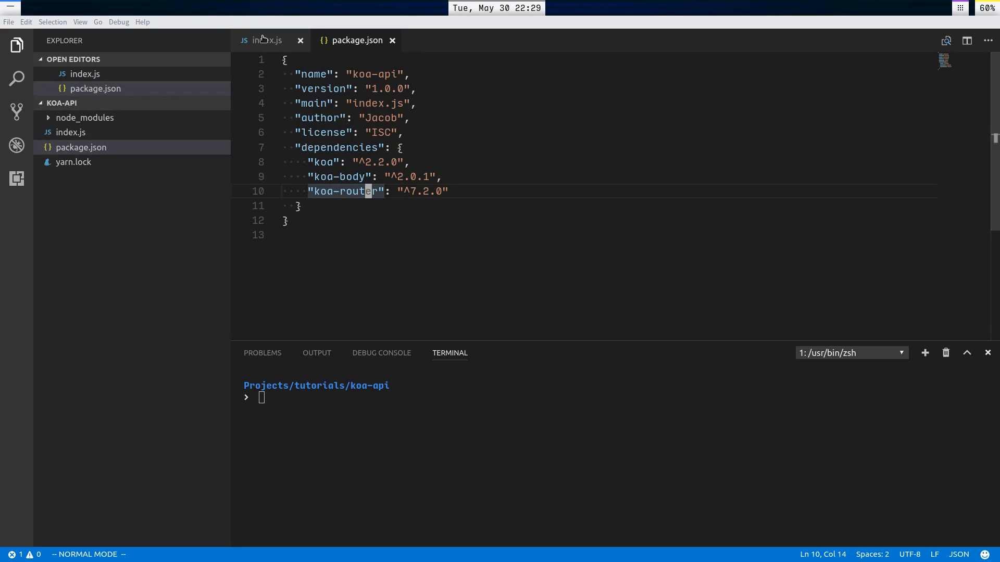
{"action": "left_click", "coordinate": [264, 40]}
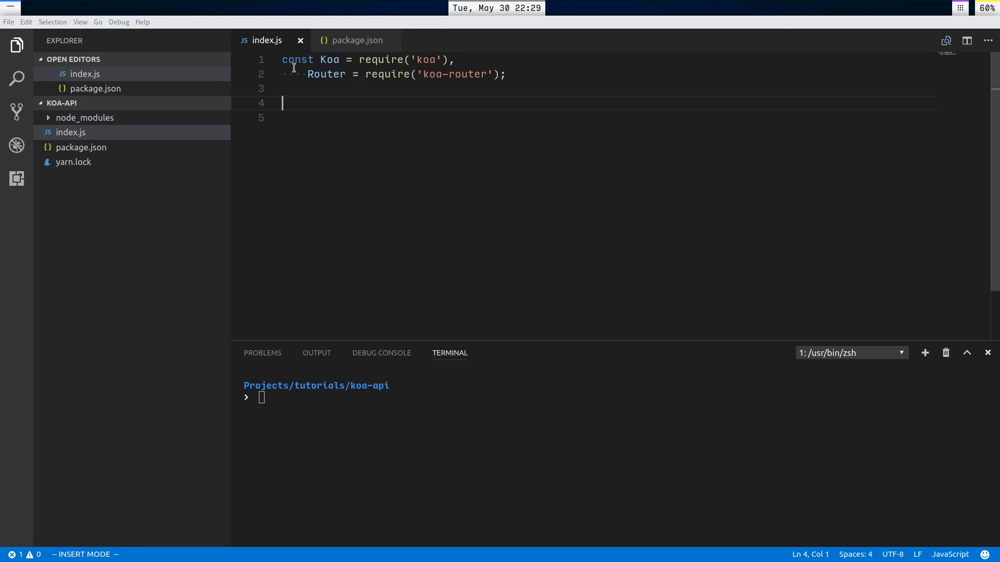
{"action": "mouse_move", "coordinate": [548, 141]}
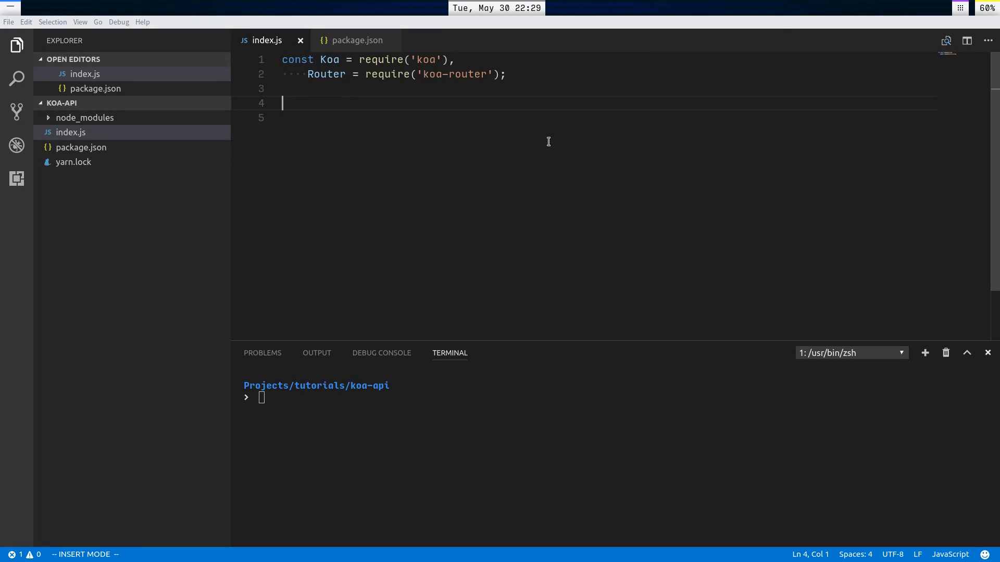
{"action": "type", "text": "const app = new"}
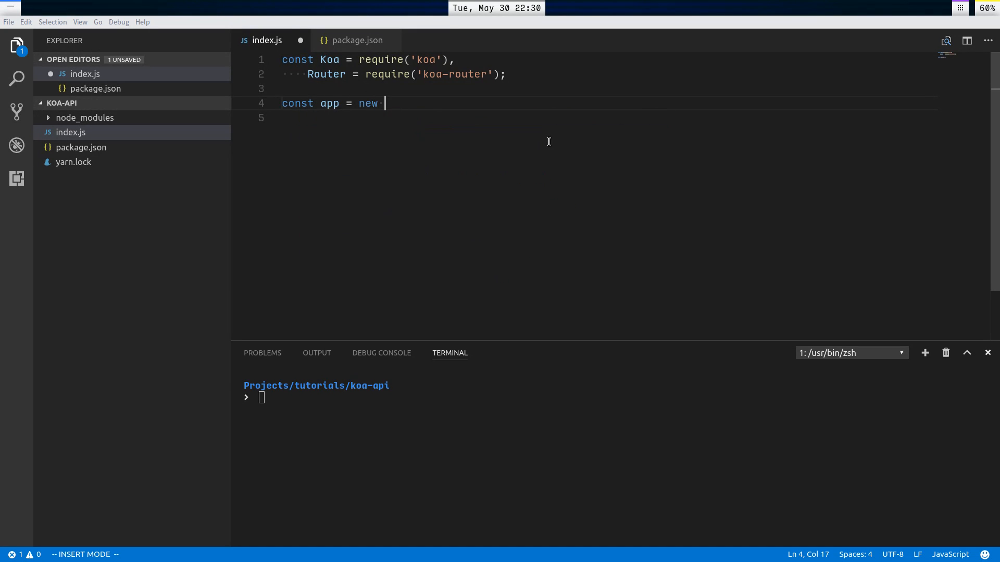
{"action": "type", "text": "Koa(),"}
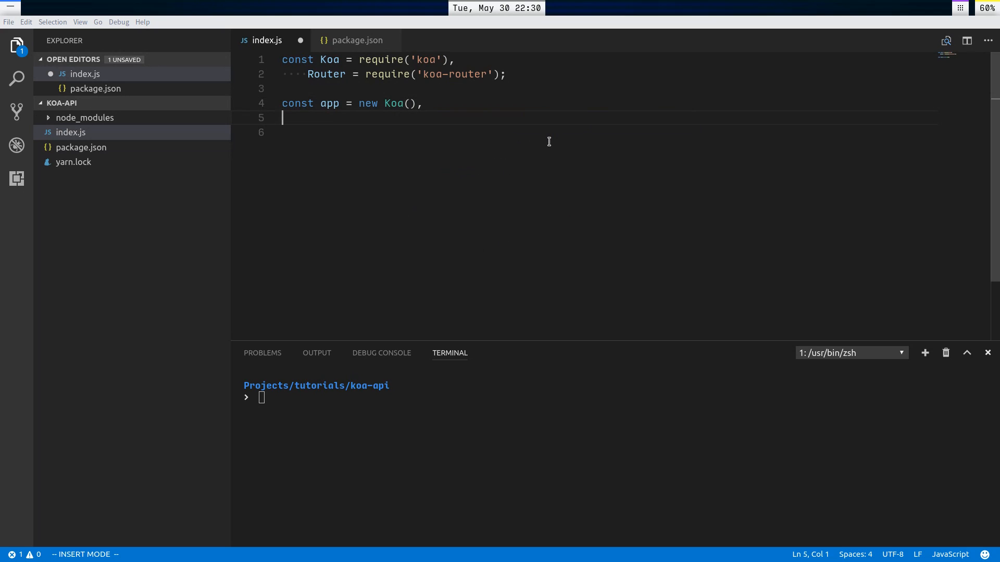
{"action": "type", "text": "r"}
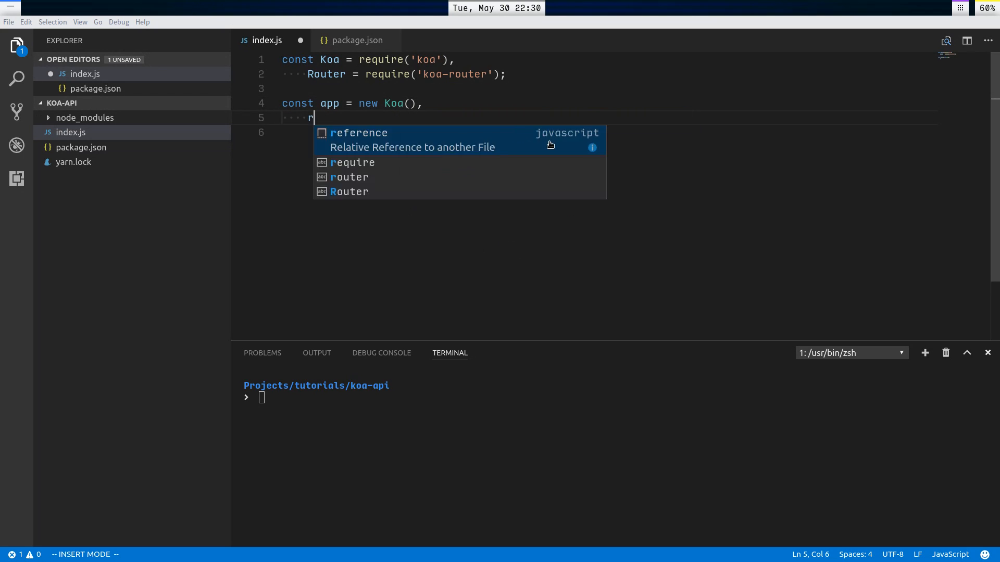
{"action": "type", "text": "outer = new Router();"}
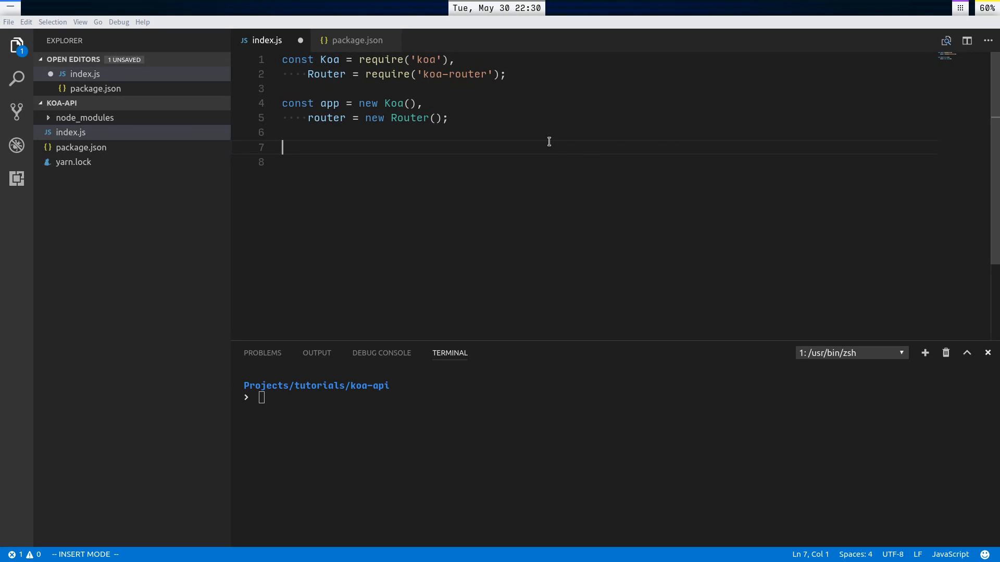
- Chain app.use(router.allowedMethods()).use(router.routes()).use(require('koa-body')()) and open new lines below
{"action": "type", "text": "app"}
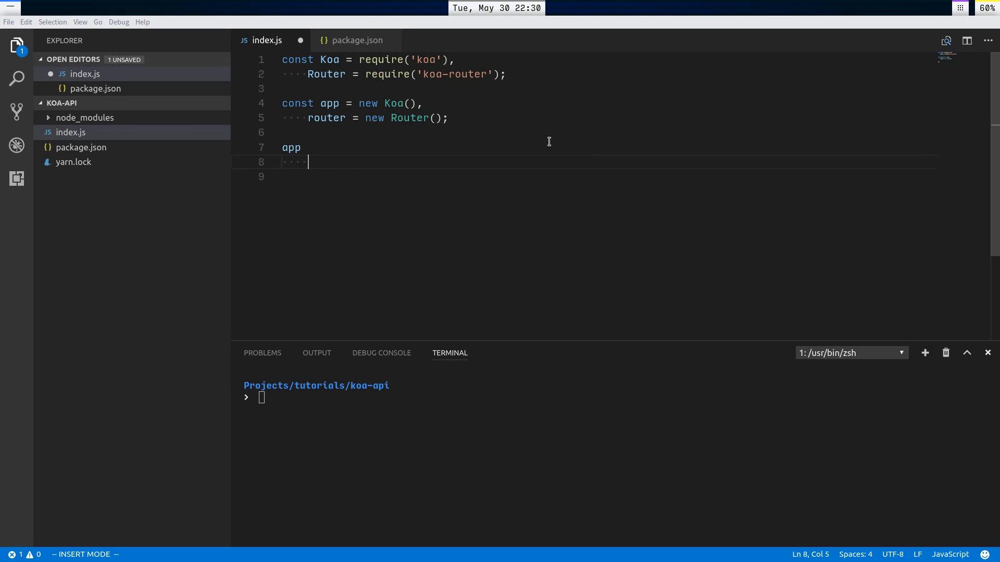
{"action": "type", "text": ".use("}
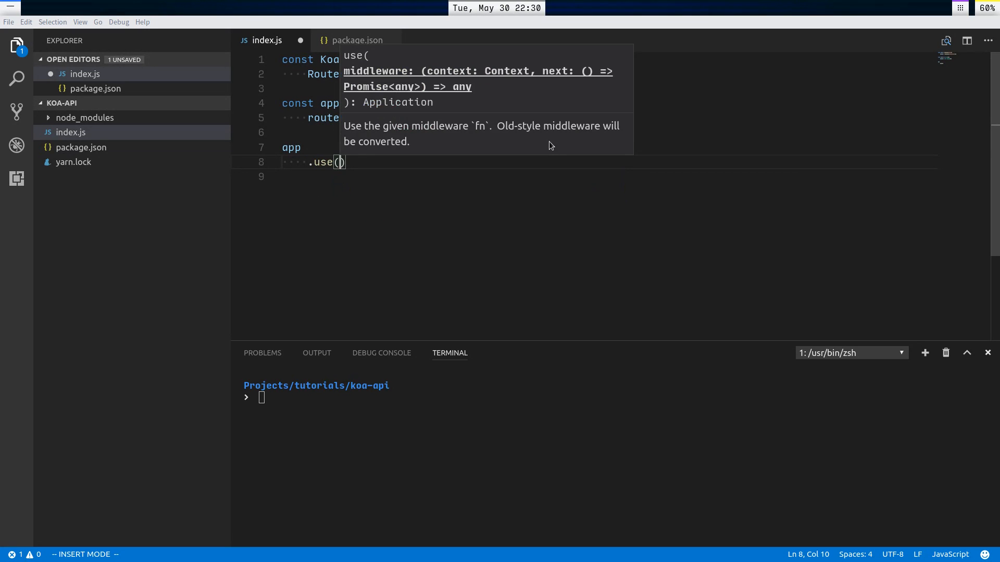
{"action": "type", "text": "router.all"}
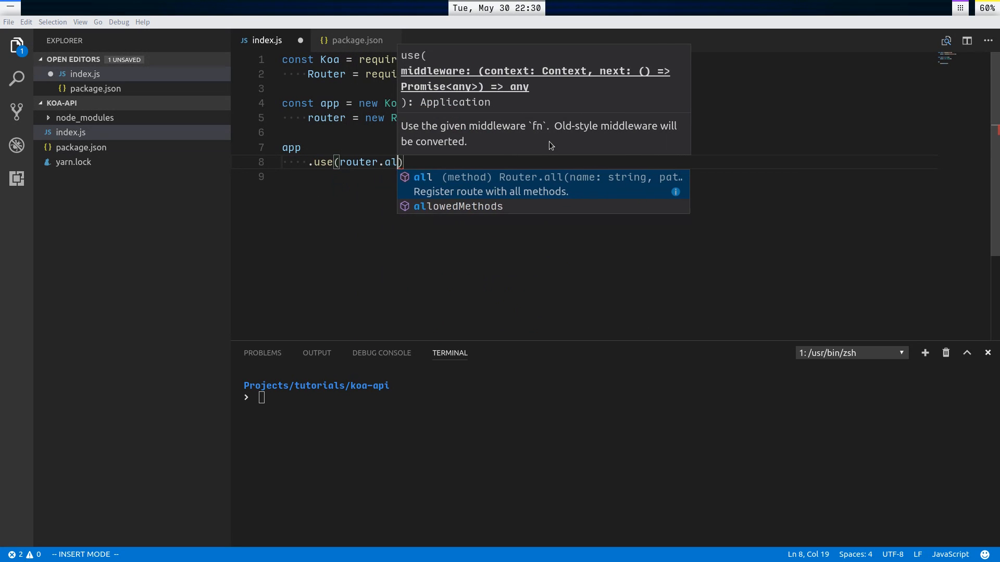
{"action": "type", "text": "lowedMethods()"}
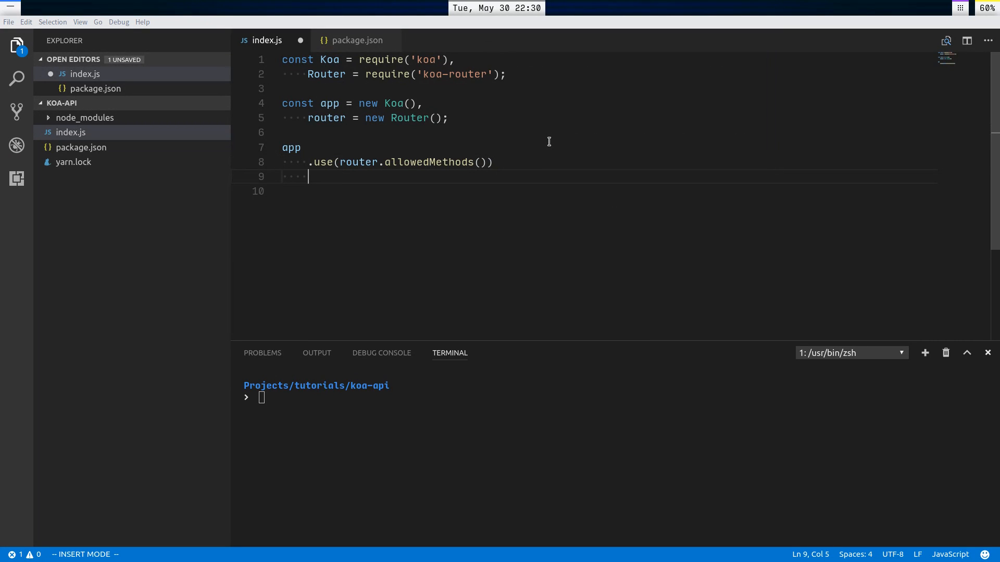
{"action": "type", "text": "."}
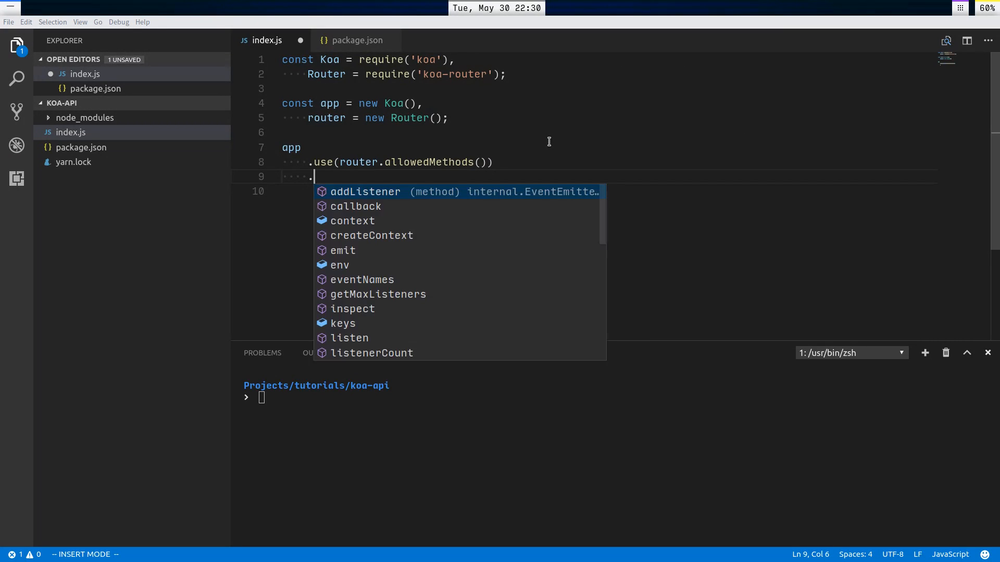
{"action": "type", "text": "use(router"}
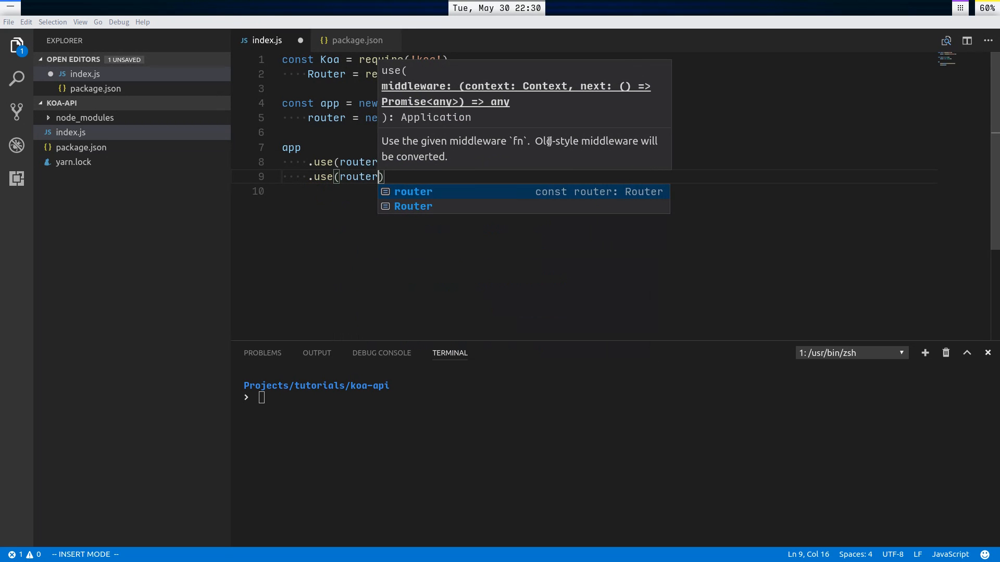
{"action": "type", "text": "."}
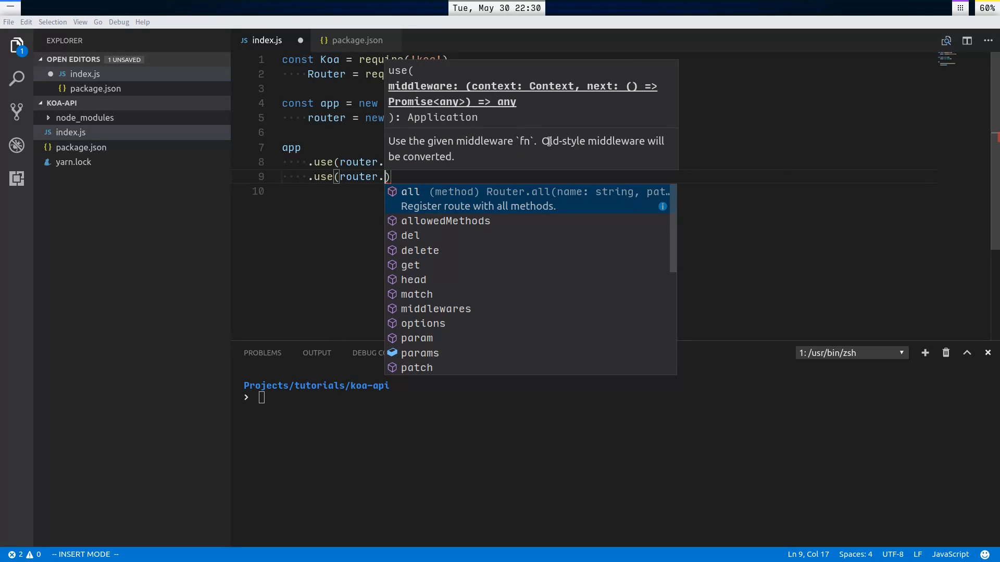
{"action": "key", "text": "Down"}
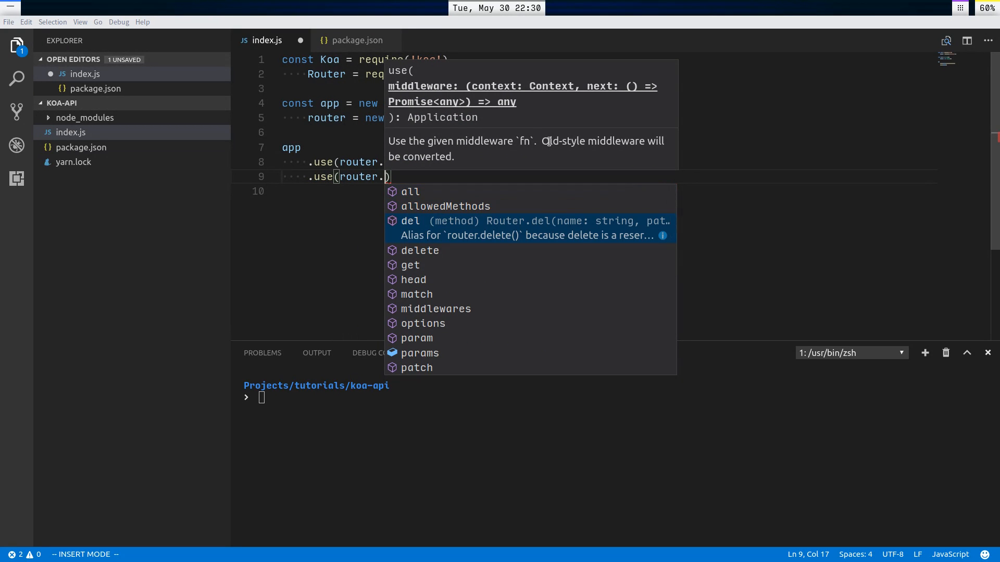
{"action": "type", "text": "routes("}
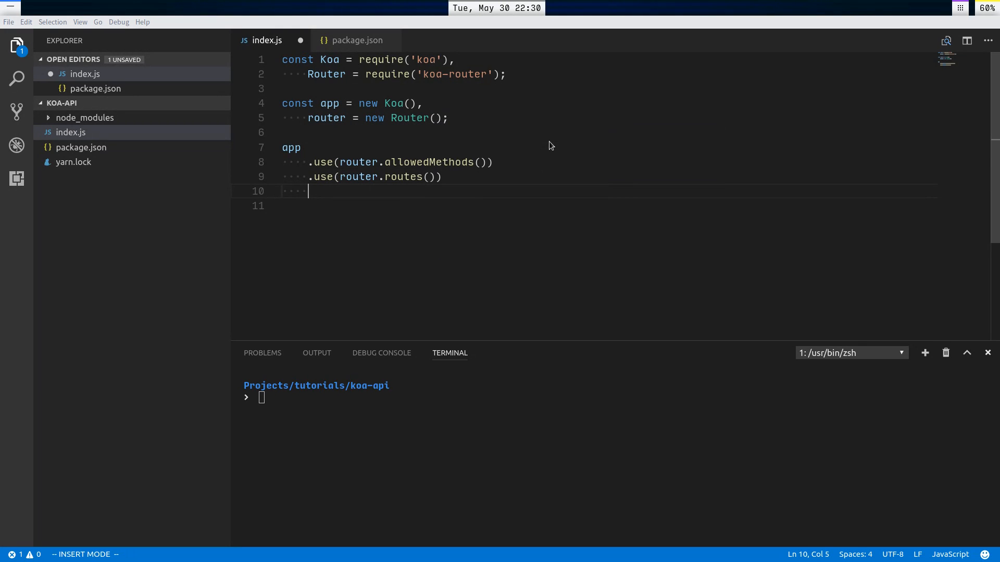
{"action": "type", "text": ".us"}
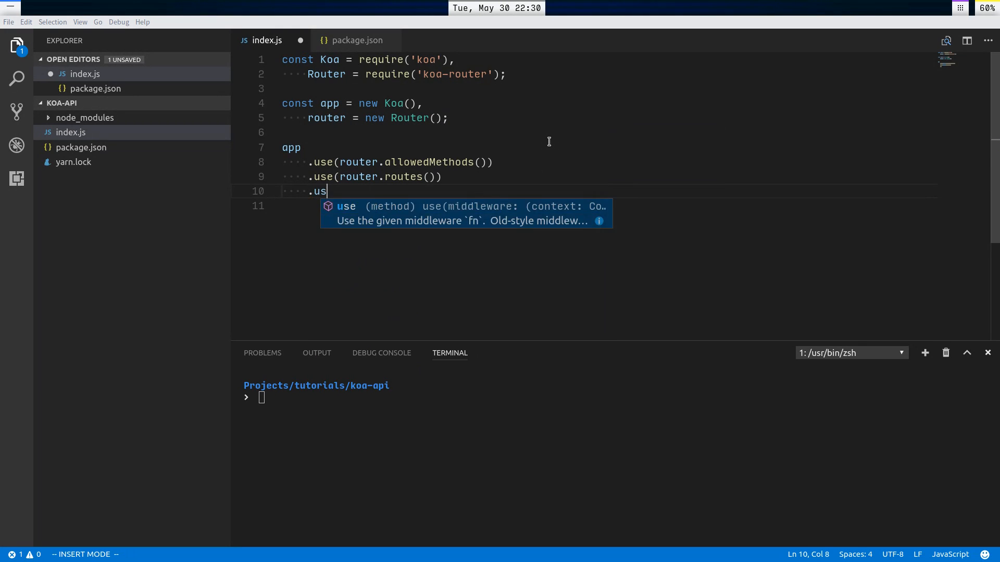
{"action": "type", "text": "e(require('koa-body')());"}
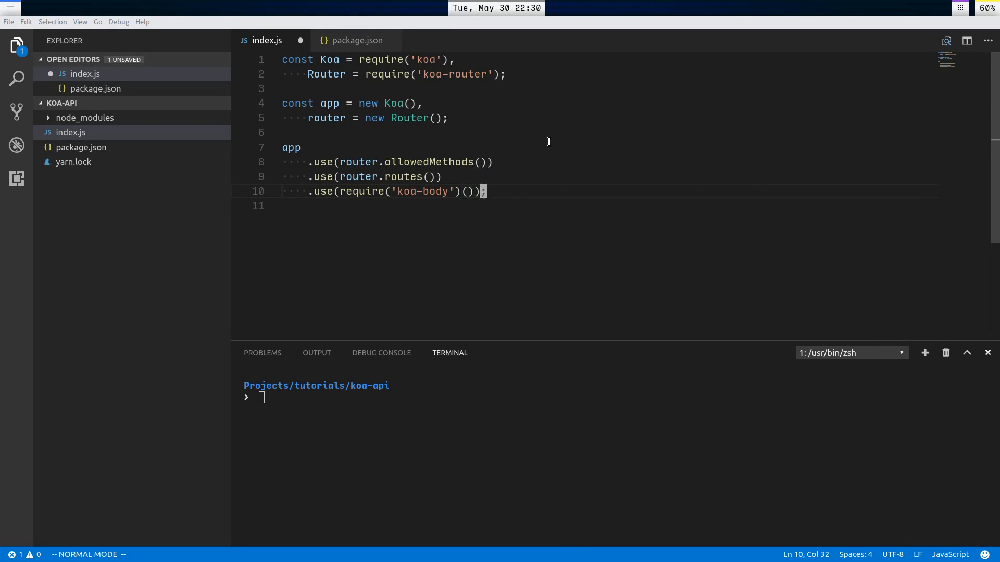
{"action": "key", "text": "o"}
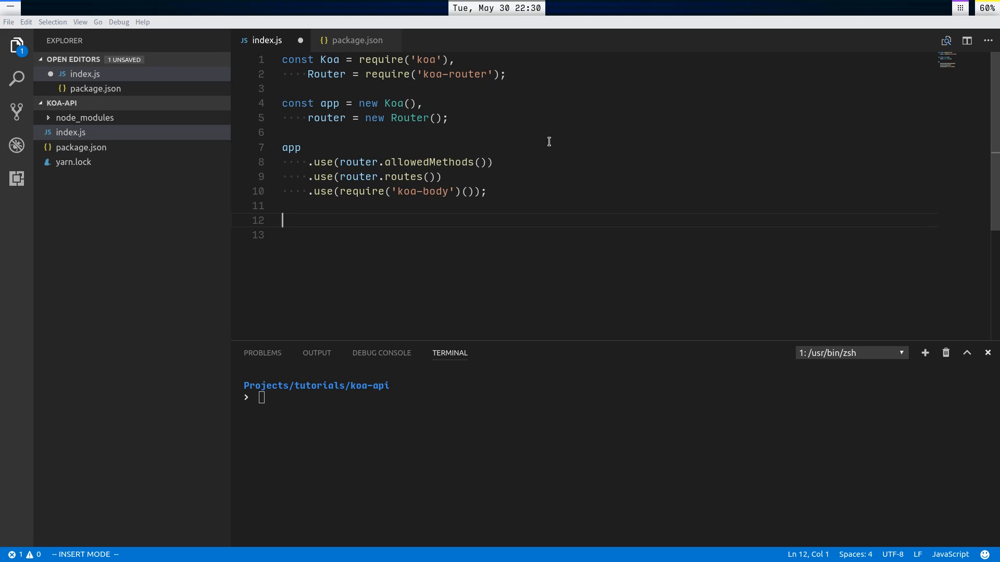
- Make the app listen on port 3000 with app.listen(3000)
{"action": "type", "text": "app.listen("}
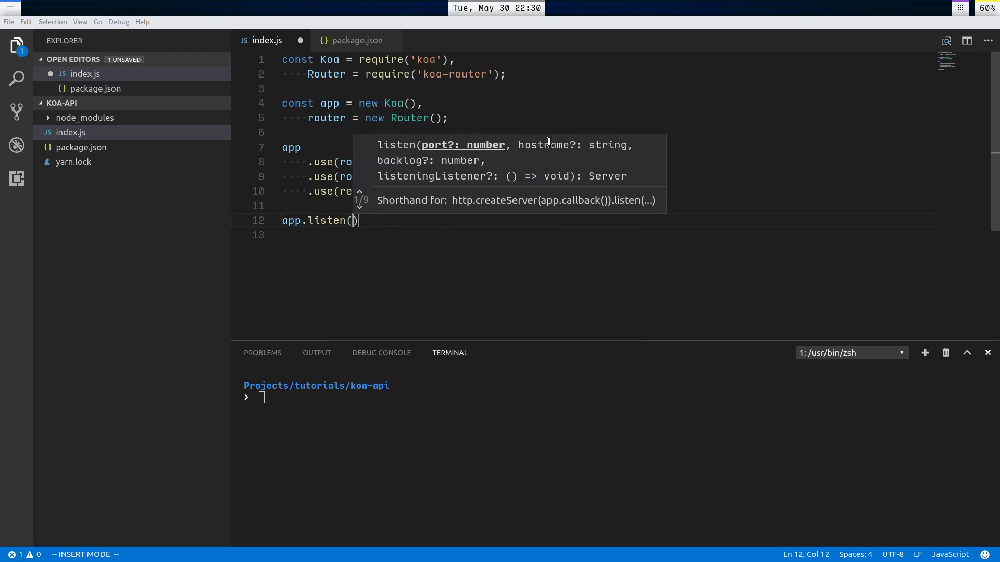
{"action": "type", "text": "3000"}
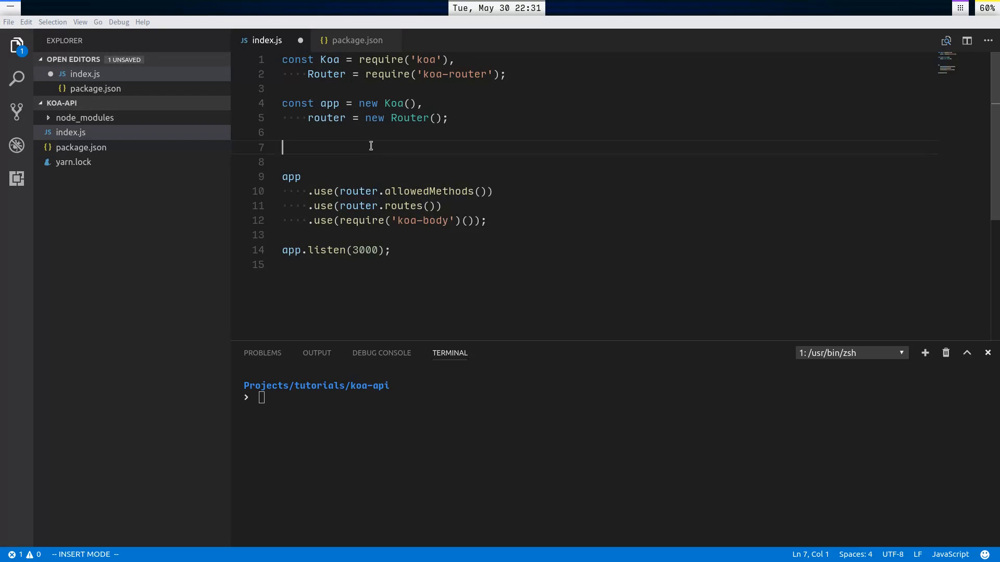
- Declare a users array whose first object is Jacob with a geeklaunch.net email
{"action": "type", "text": "let users"}
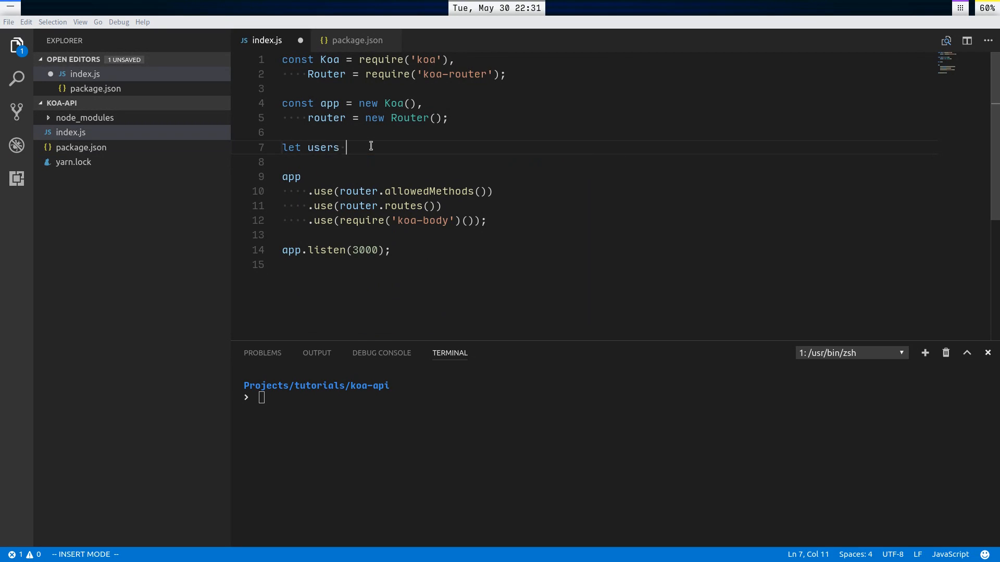
{"action": "type", "text": "= [];"}
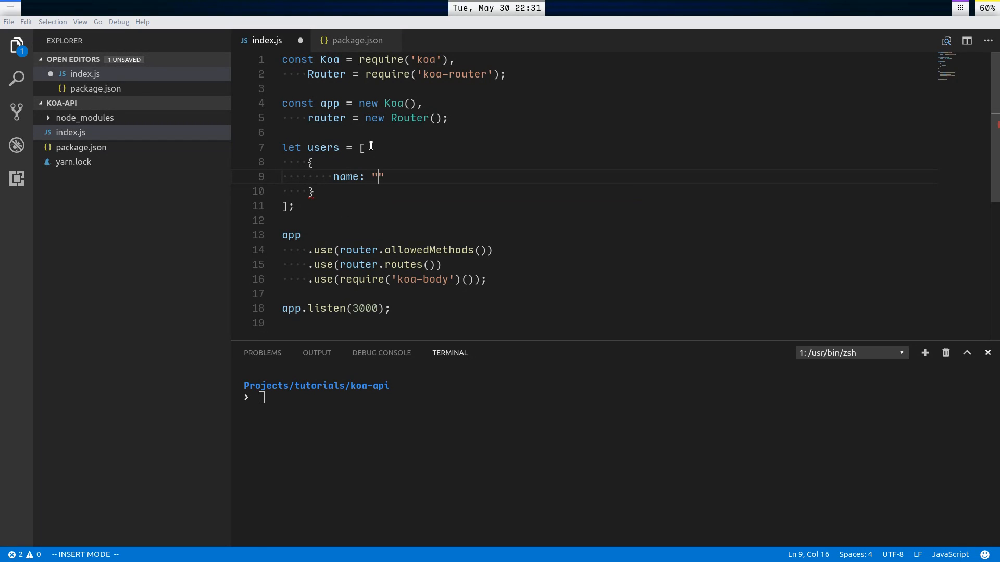
{"action": "type", "text": "J"}
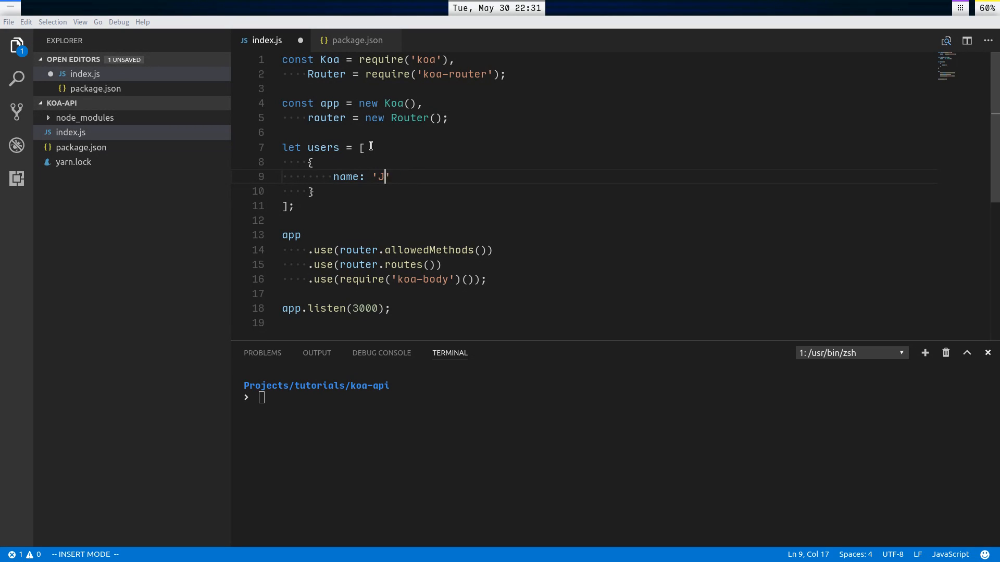
{"action": "type", "text": "acob',"}
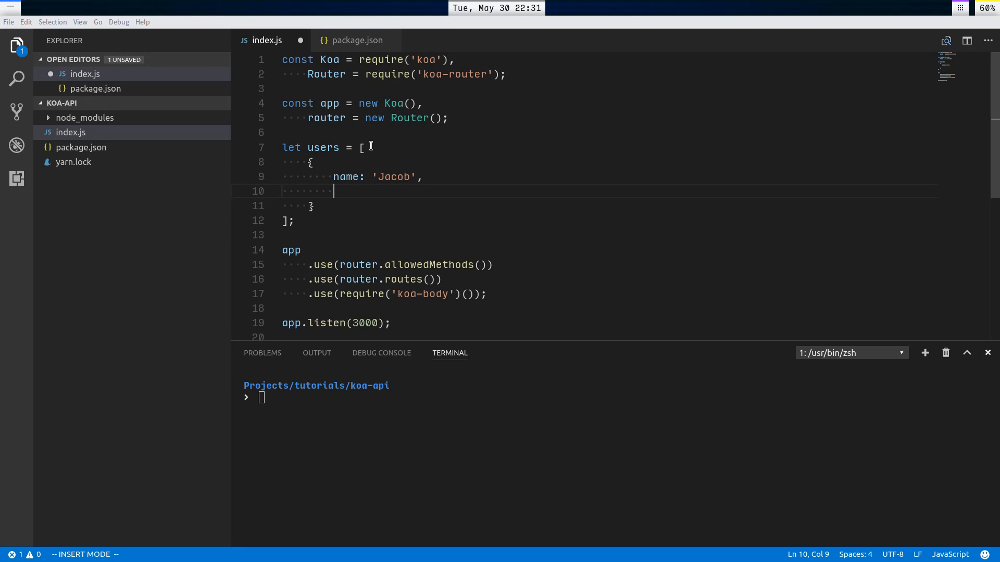
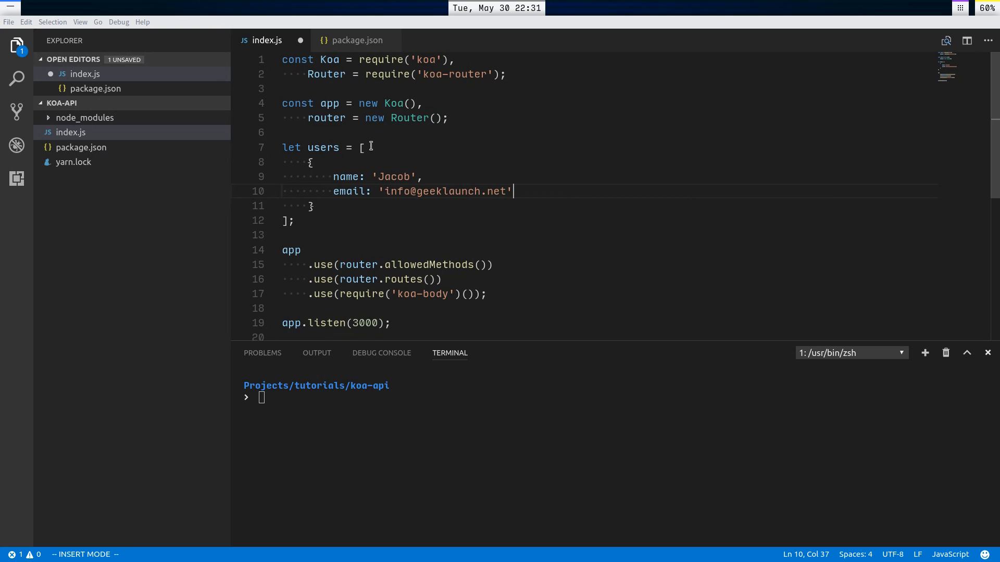
- Duplicate the user object twice and change the copies to Kenny and Joe
{"action": "key", "text": "Escape"}
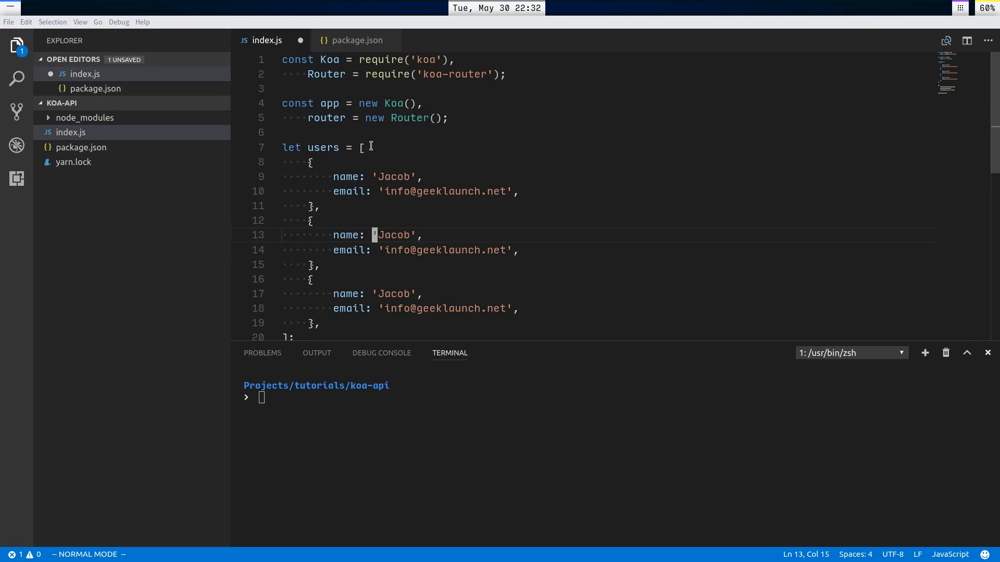
{"action": "type", "text": "Kenny"}
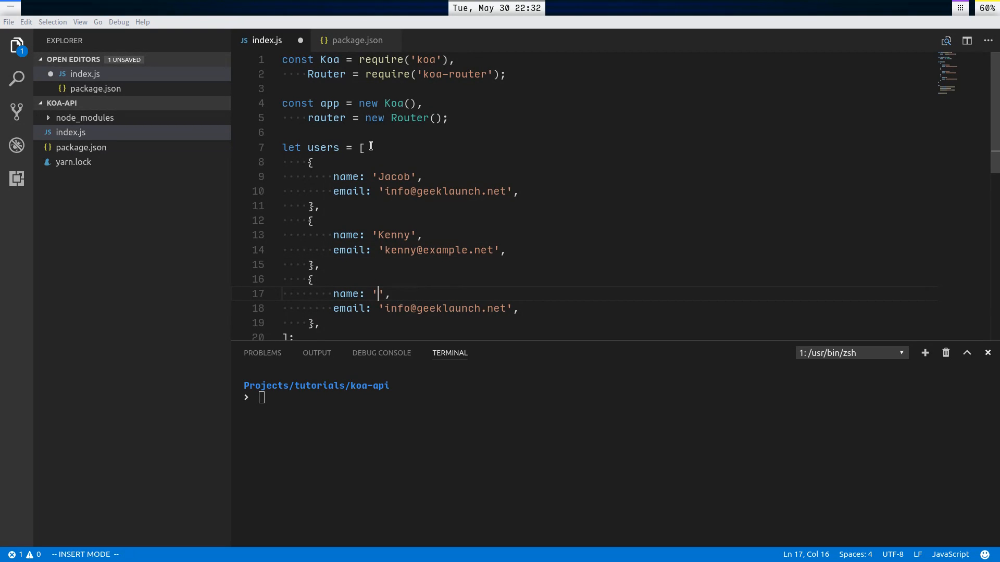
{"action": "type", "text": "Joe"}
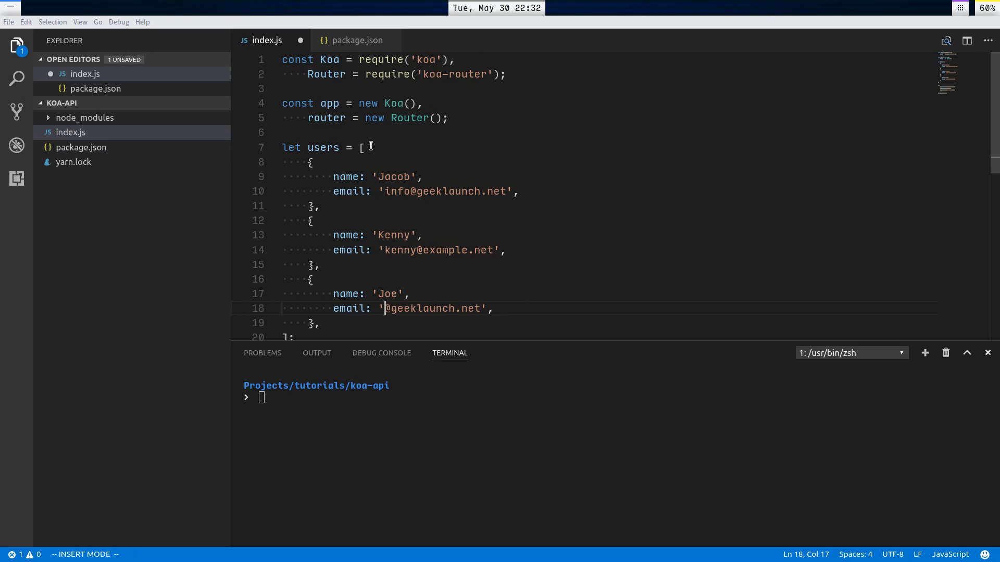
{"action": "type", "text": "joe@example.org',"}
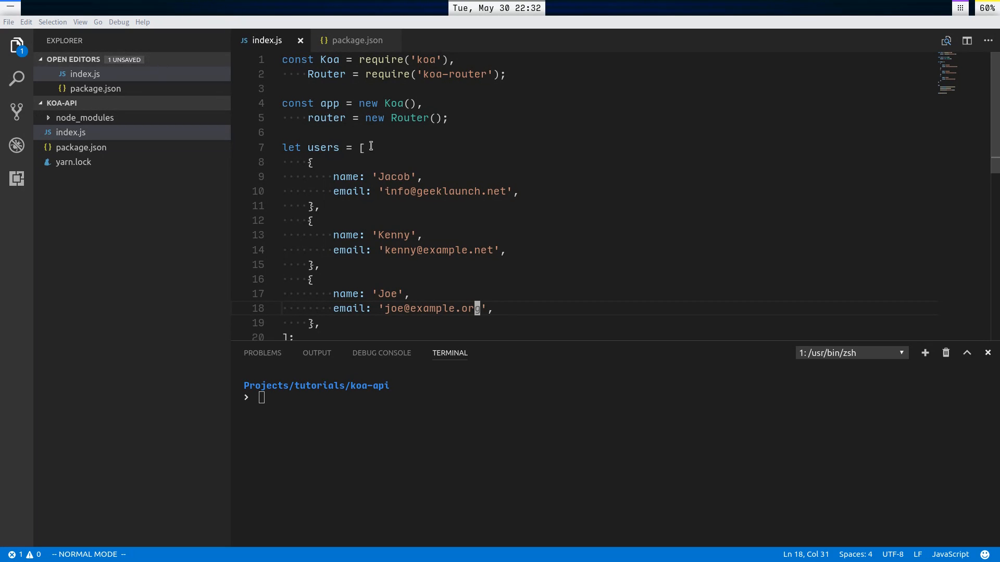
{"action": "scroll", "scroll_direction": "down", "scroll_amount": 3}
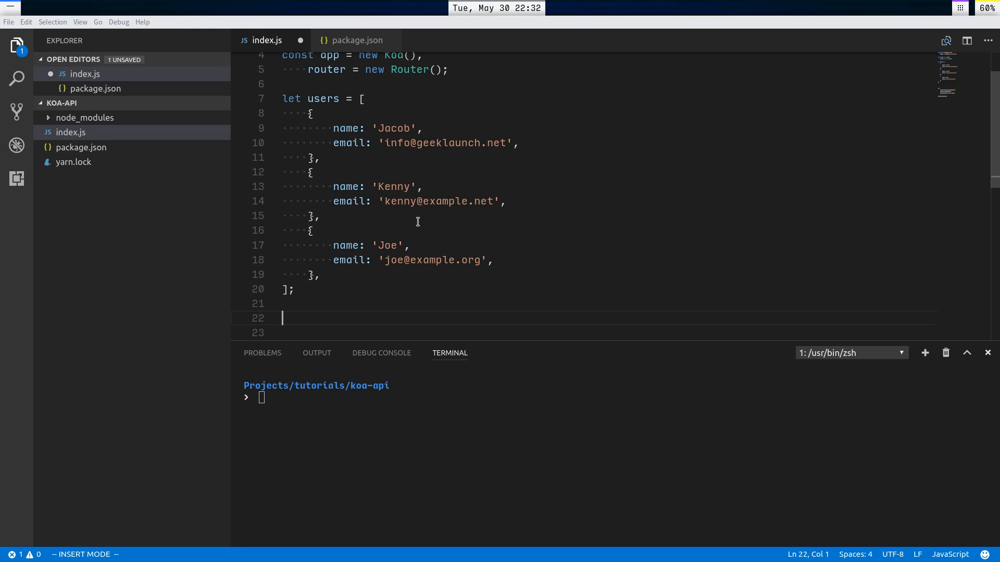
- Start a router.get call with a localhost:3000 comment line above it
{"action": "type", "text": "router.get"}
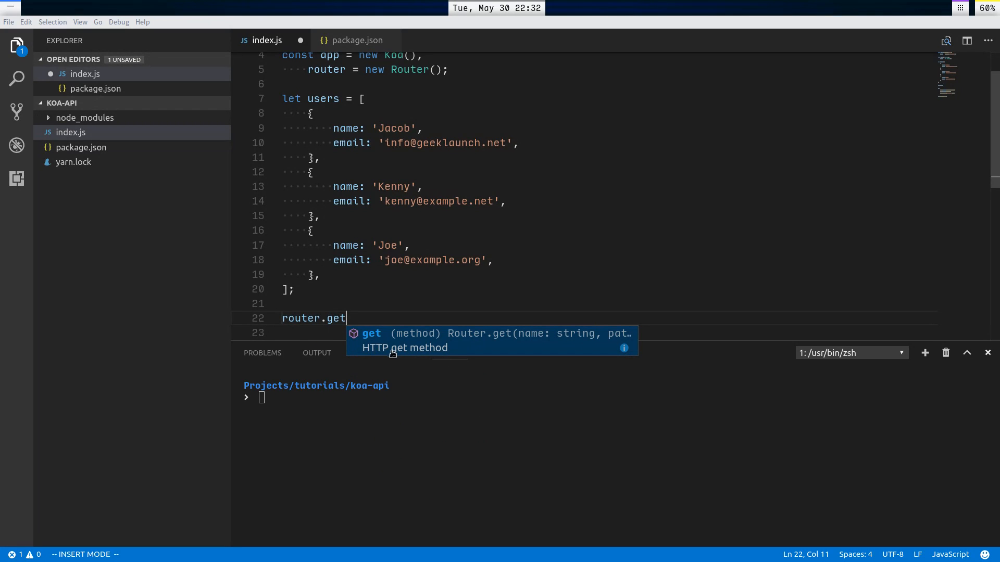
{"action": "mouse_move", "coordinate": [375, 358]}
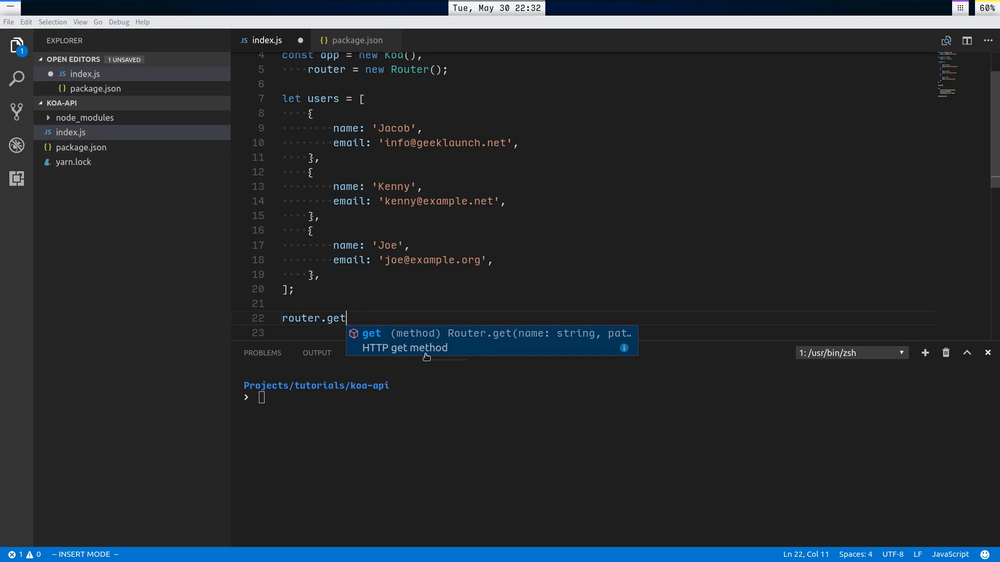
{"action": "mouse_move", "coordinate": [409, 258]}
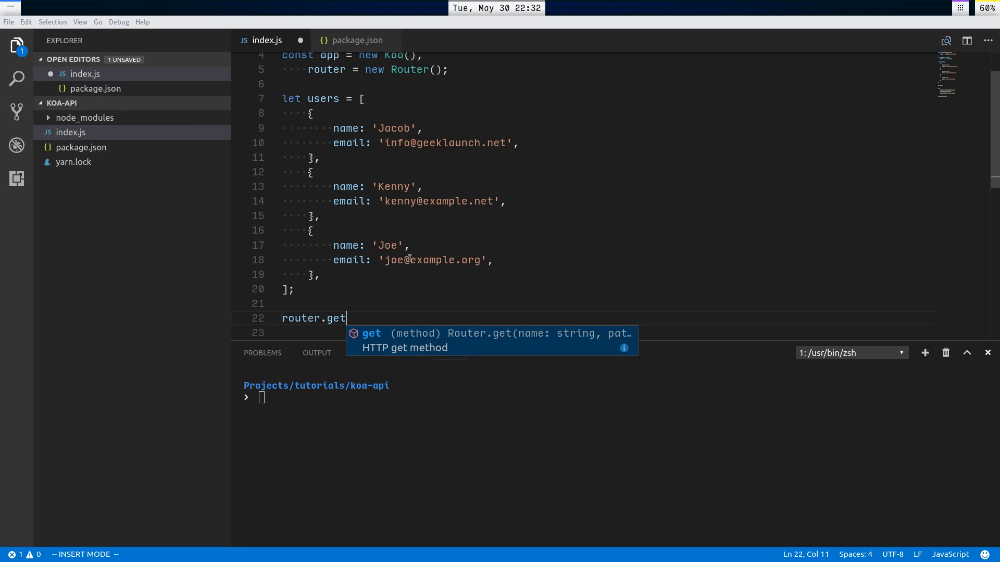
{"action": "type", "text": "("}
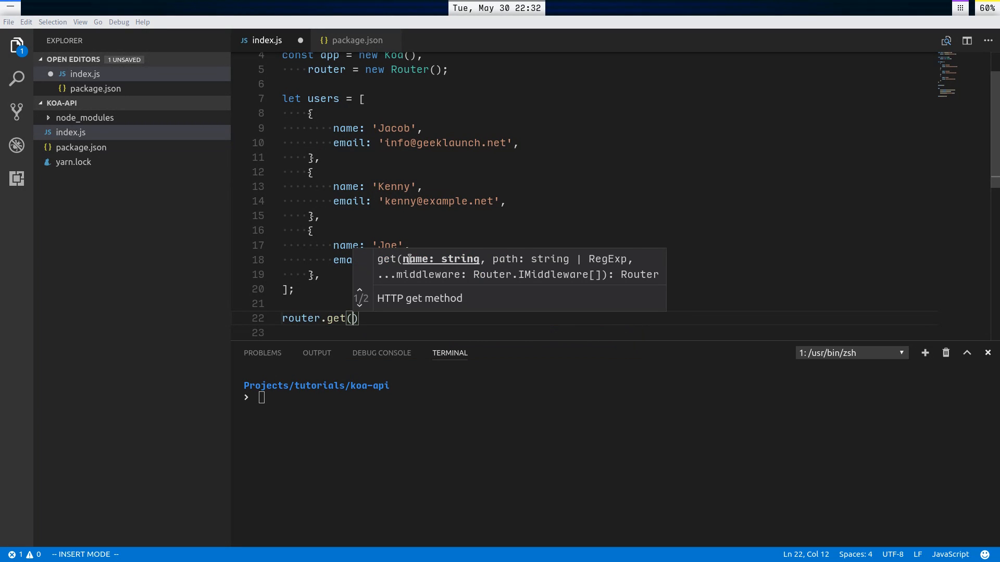
{"action": "type", "text": "'"}
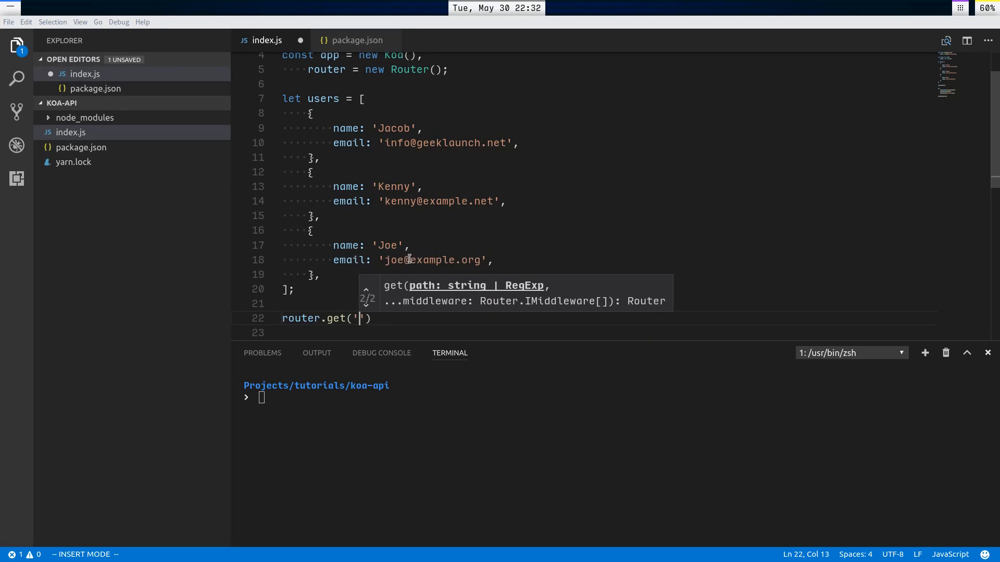
{"action": "type", "text": "/"}
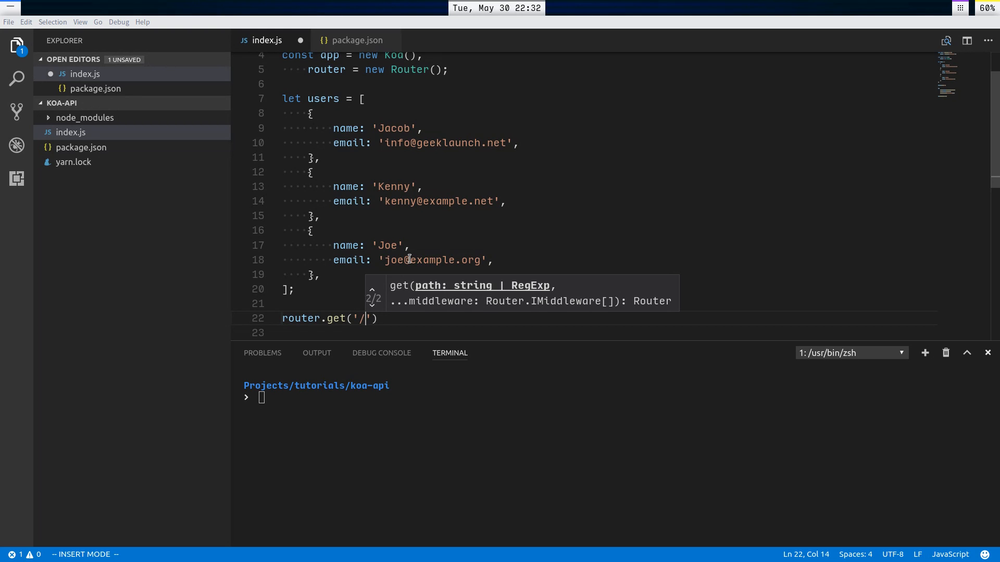
{"action": "key", "text": "Enter"}
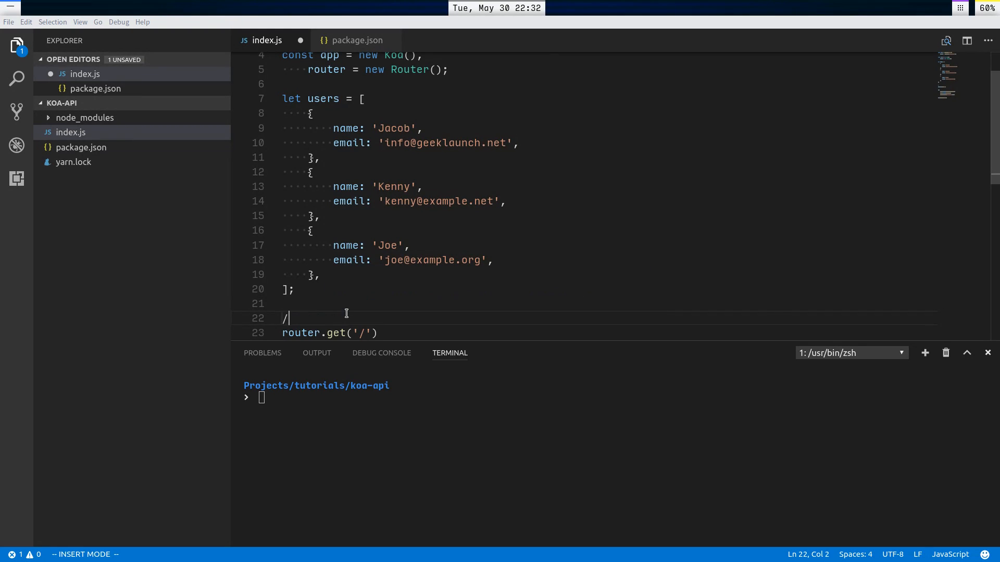
{"action": "type", "text": "/ lo"}
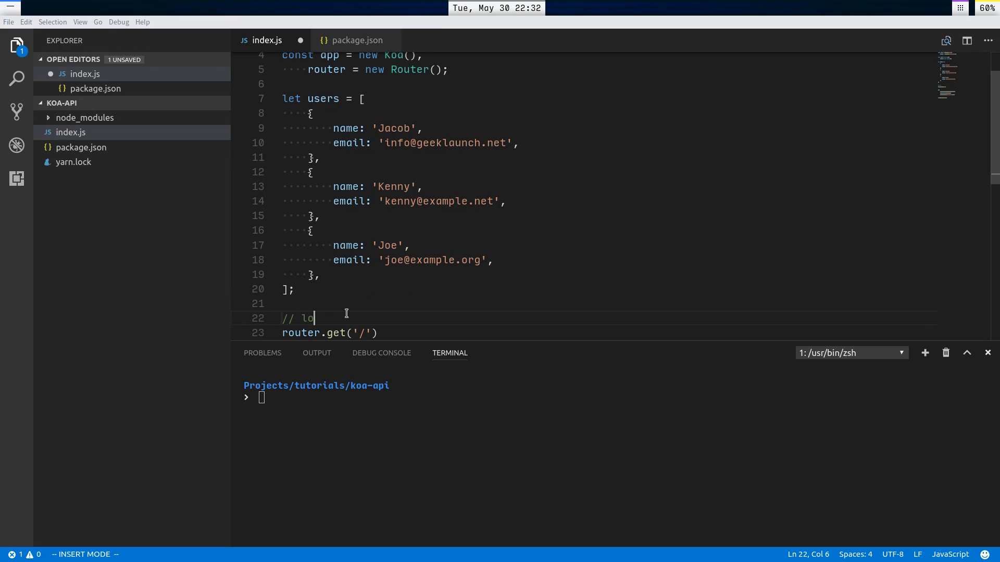
{"action": "type", "text": "calhost:3000"}
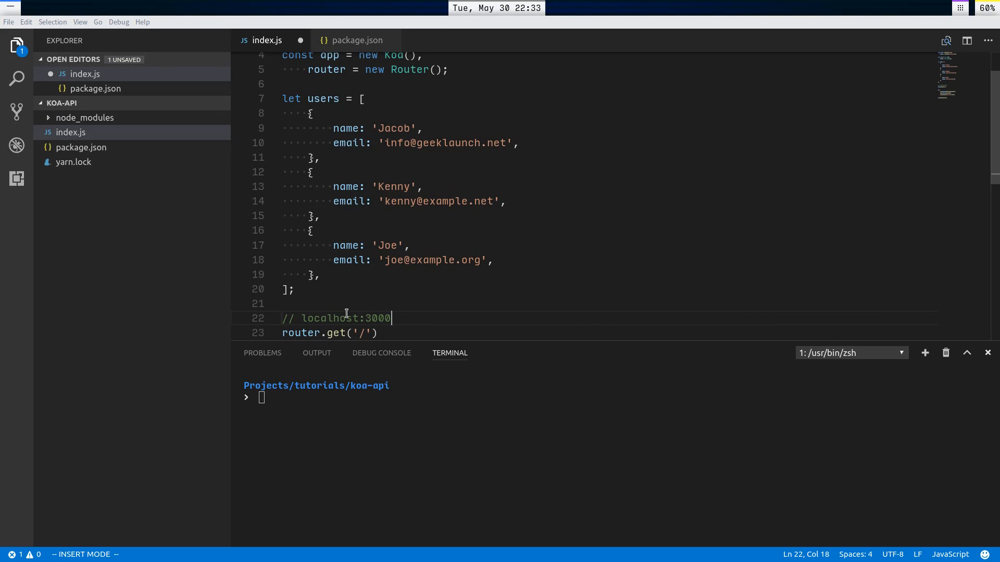
- Set the get route's path string to '/user/id'
{"action": "scroll", "scroll_direction": "down", "scroll_amount": 3}
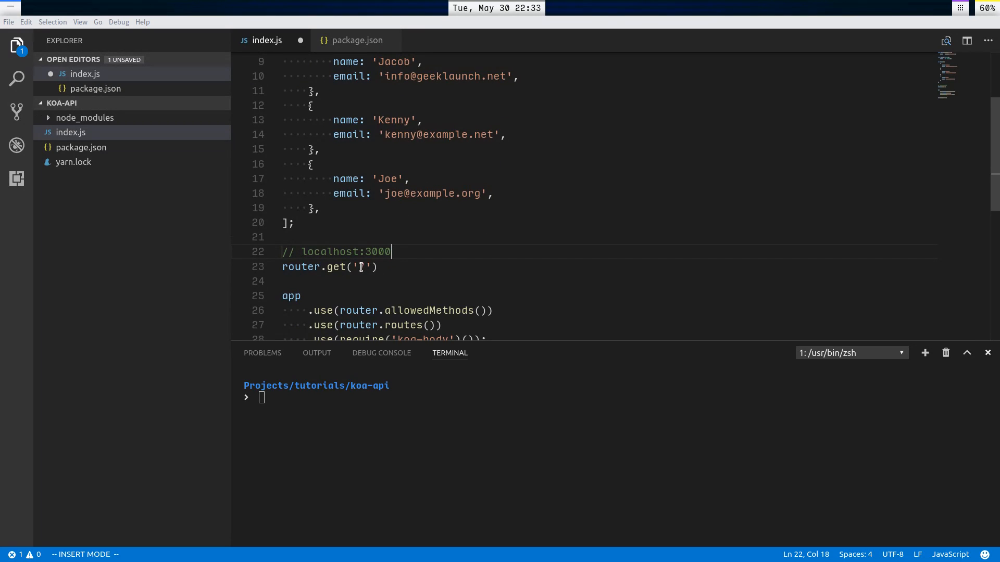
{"action": "type", "text": "/"}
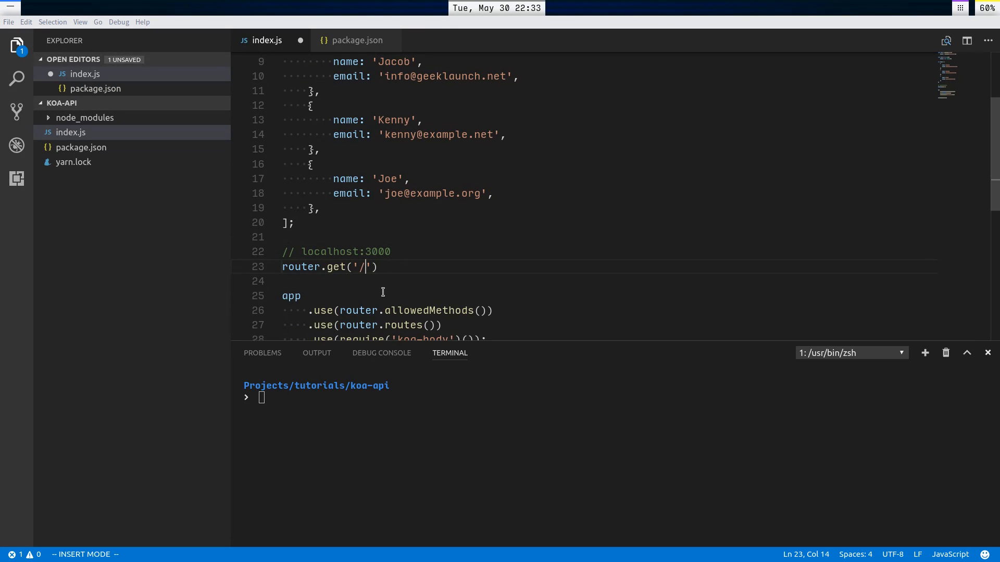
{"action": "type", "text": "user"}
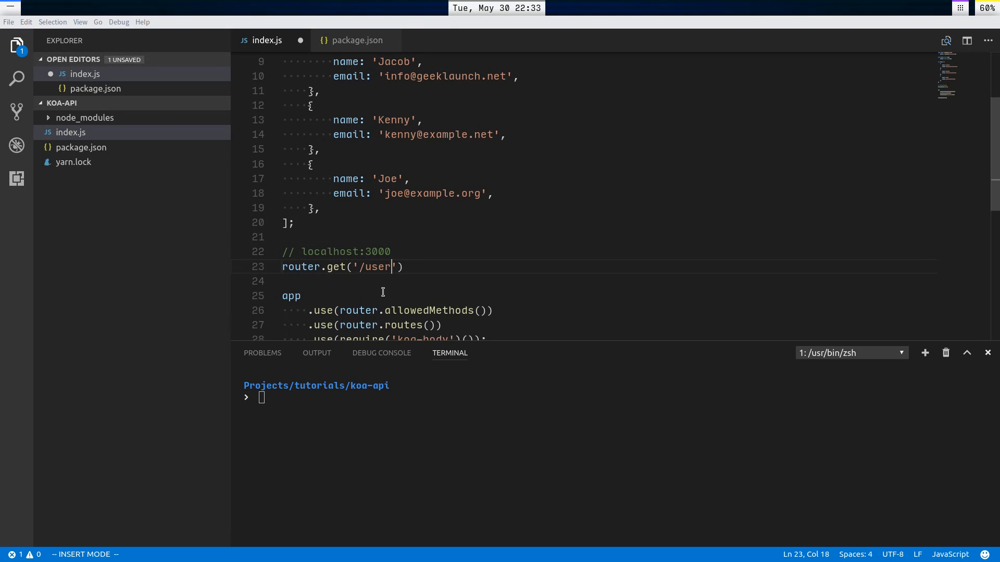
{"action": "type", "text": "/user"}
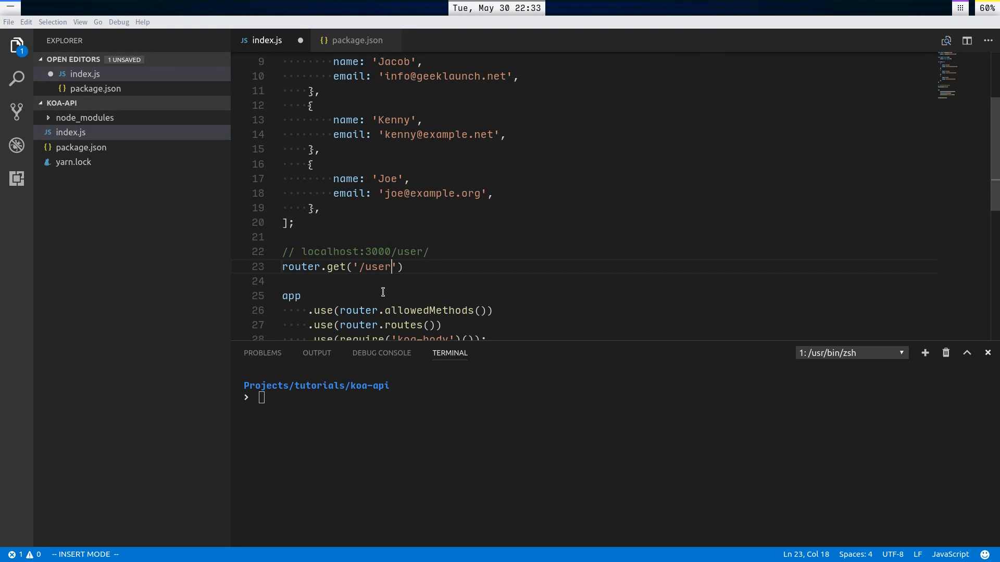
{"action": "type", "text": "/id"}
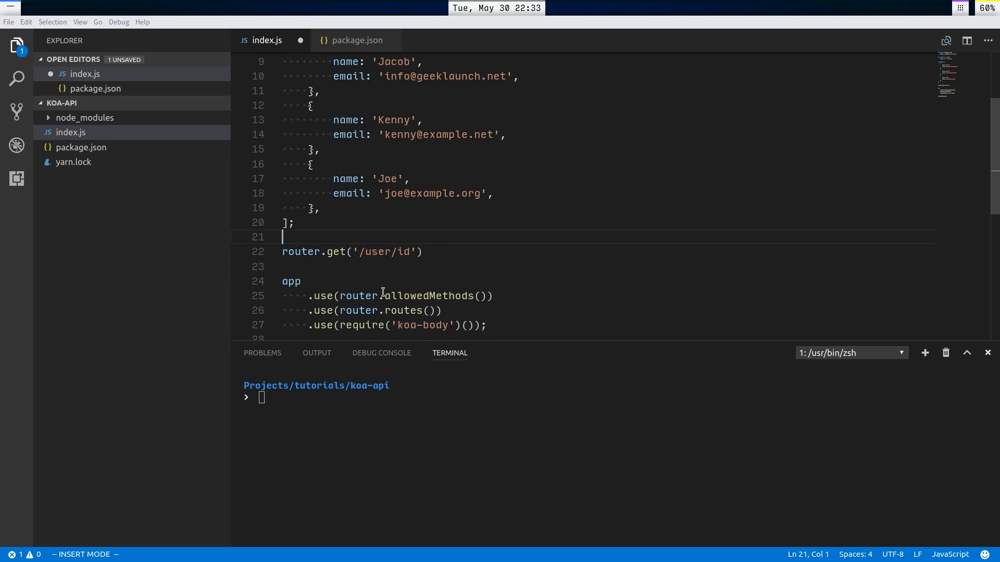
- Change the route path to '/user/:id' and add a comma for the handler argument
{"action": "key", "text": "Escape"}
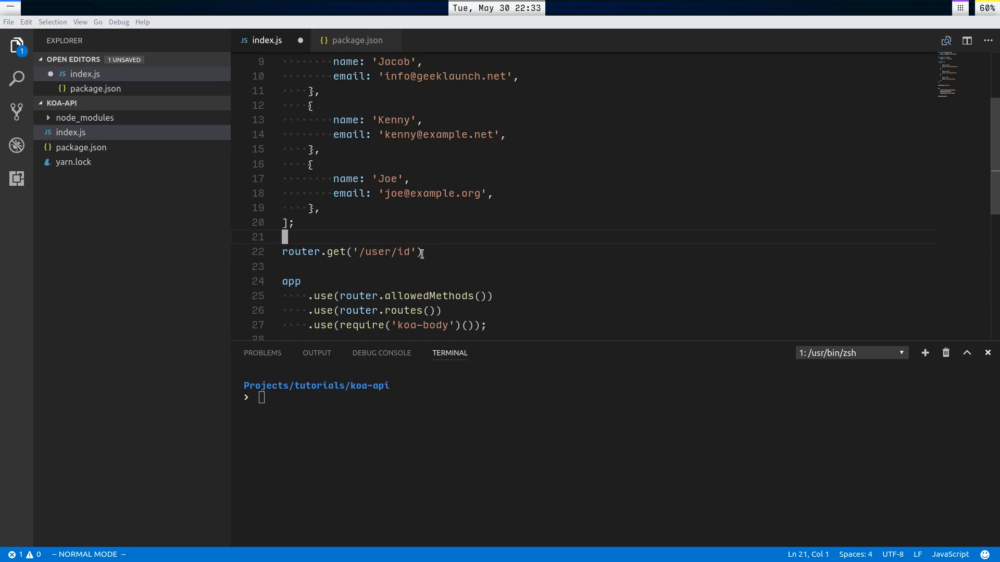
{"action": "type", "text": "// /"}
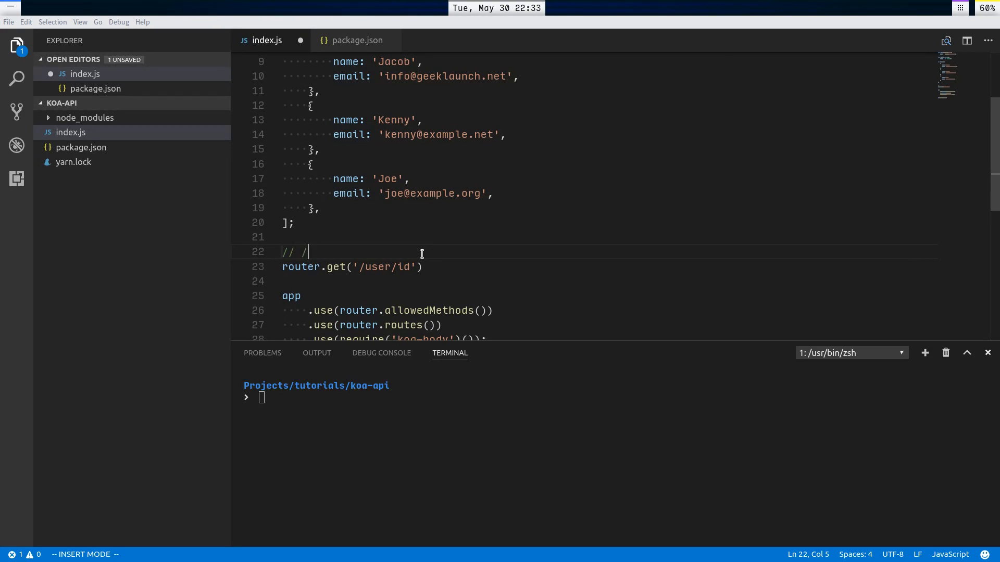
{"action": "type", "text": "user/"}
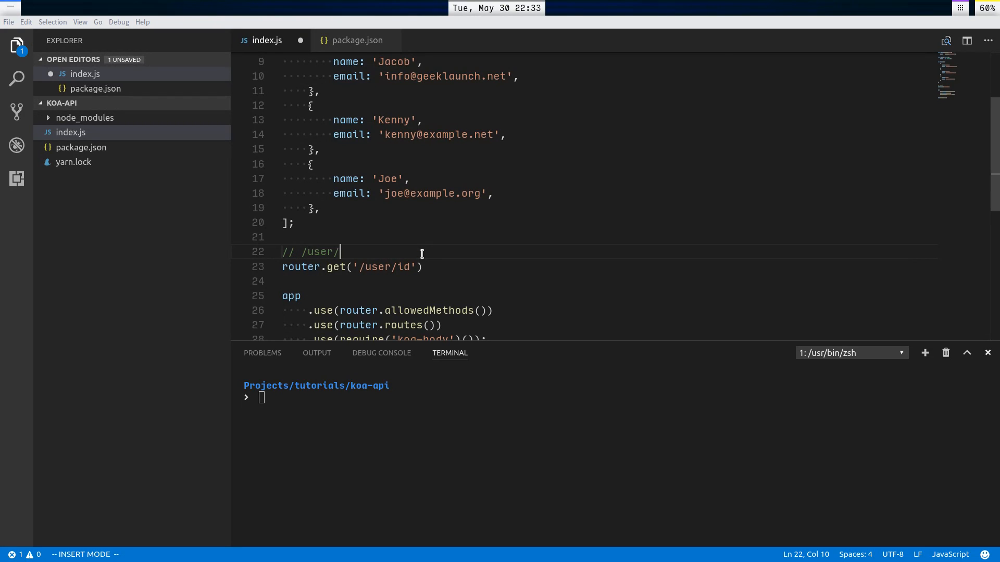
{"action": "type", "text": "0"}
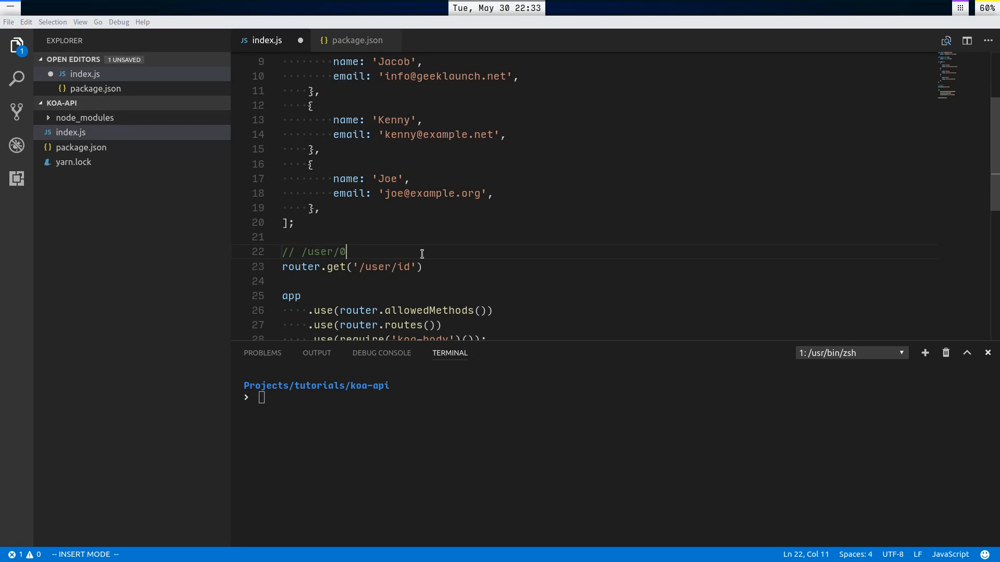
{"action": "type", "text": "324"}
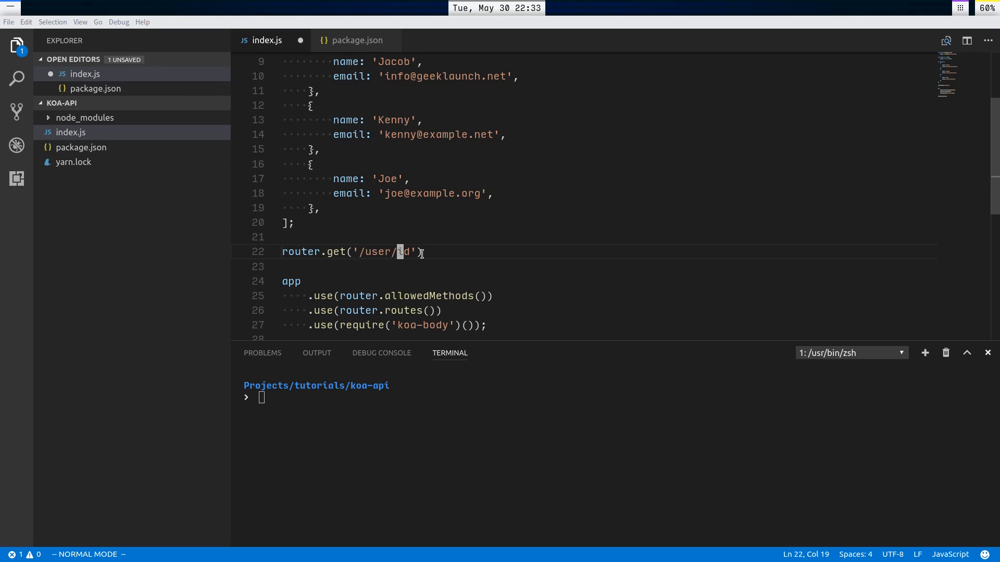
{"action": "type", "text": ":"}
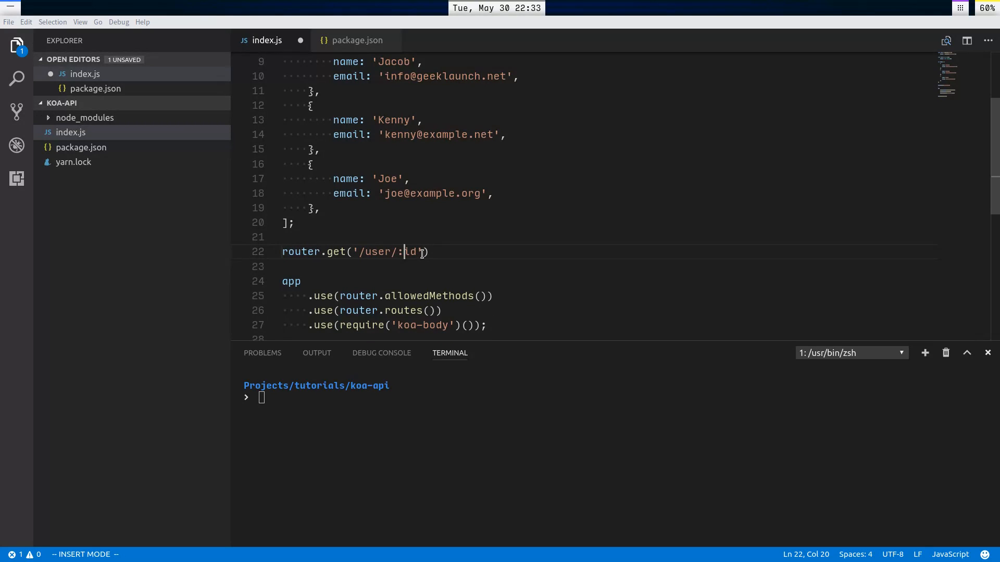
{"action": "key", "text": "Escape"}
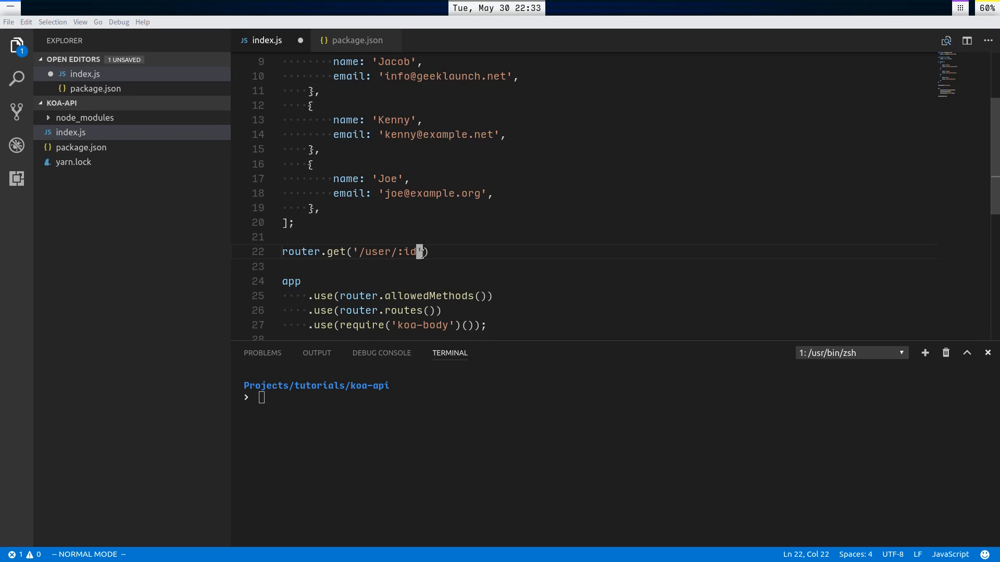
{"action": "type", "text": ","}
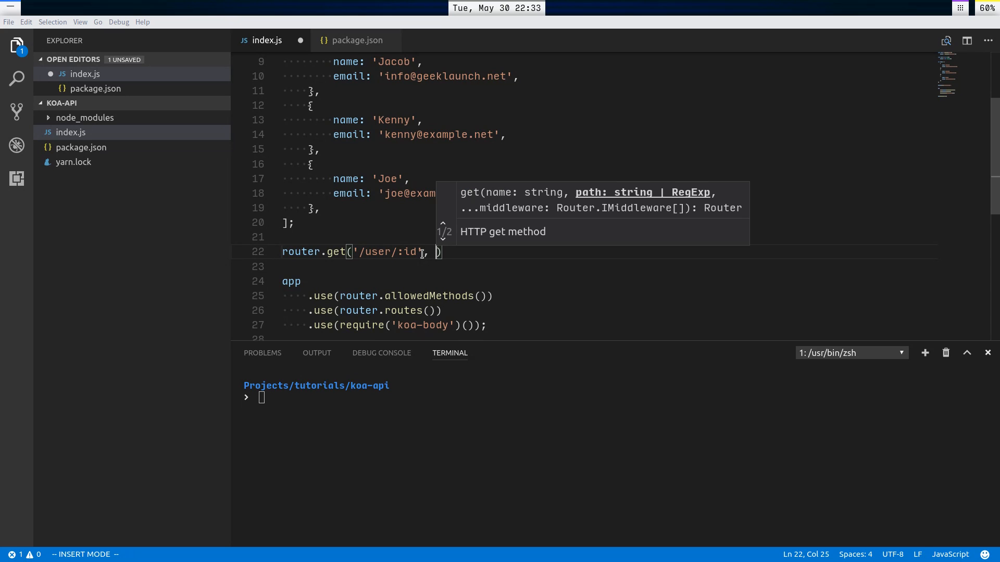
- Add the handler ctx => { ctx.body = users[ctx.params.id]; } to the route
{"action": "type", "text": "ctx => {"}
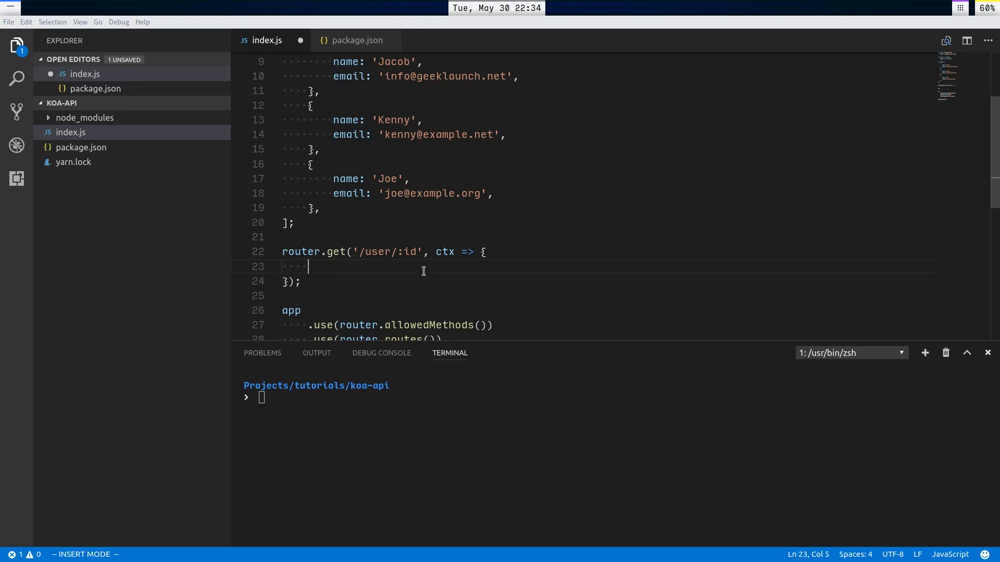
{"action": "type", "text": "c"}
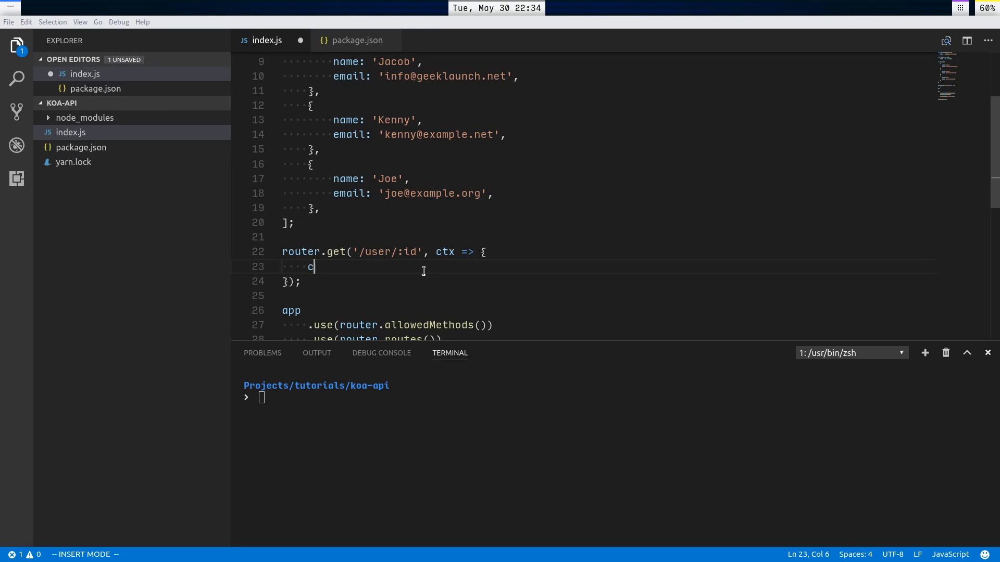
{"action": "type", "text": "tx.body ="}
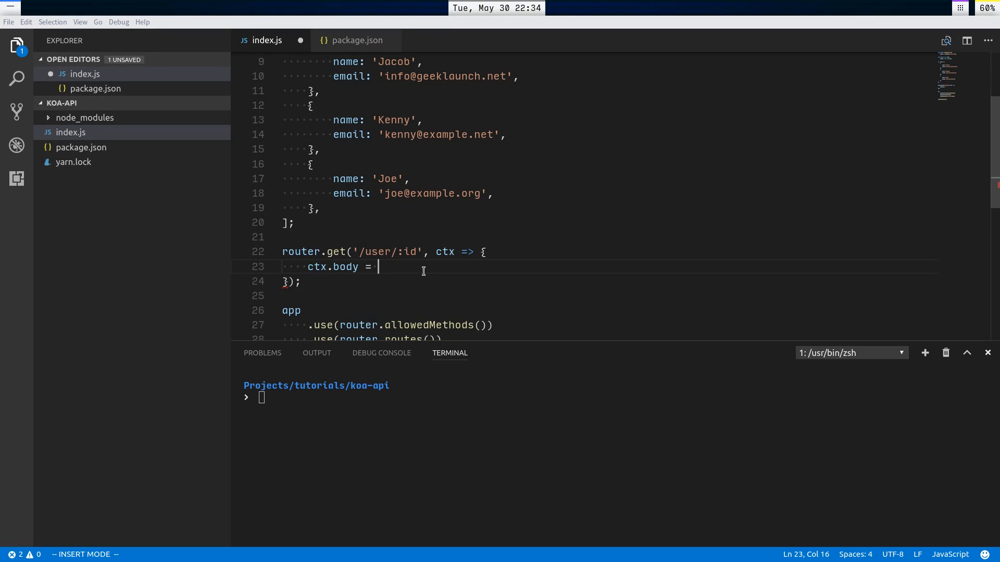
{"action": "type", "text": "users["}
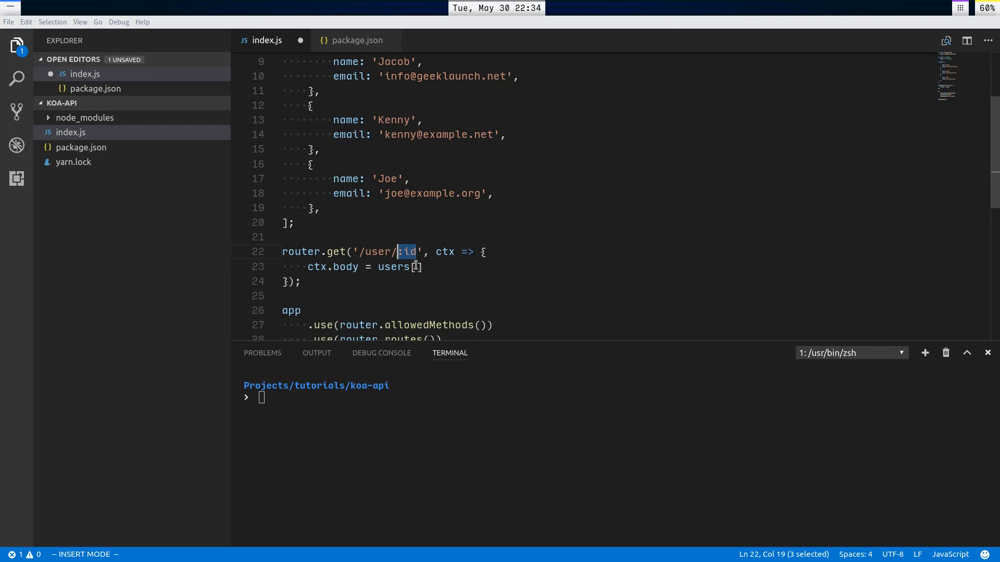
{"action": "type", "text": "ctx.params.id"}
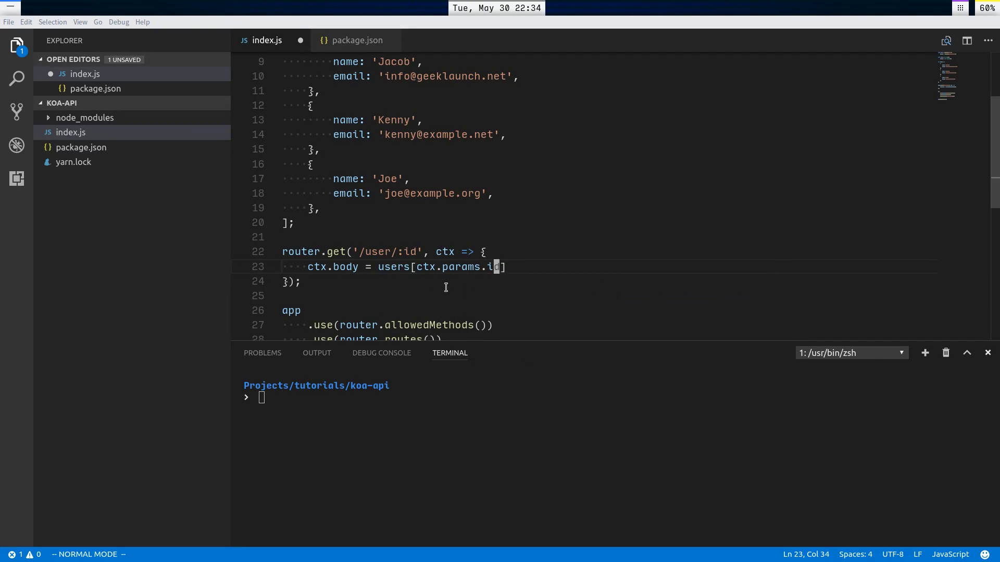
{"action": "type", "text": ";"}
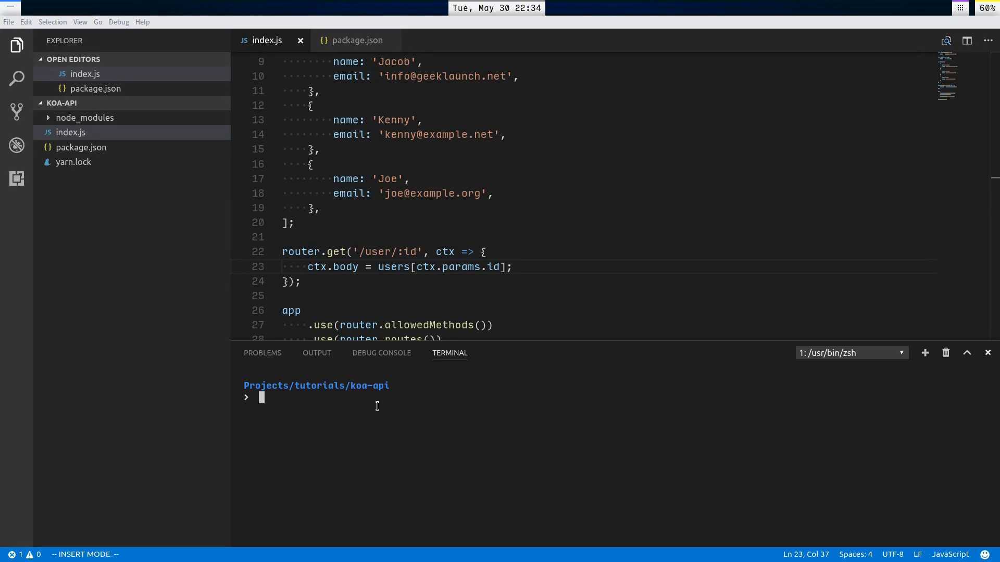
{"action": "mouse_move", "coordinate": [358, 275]}
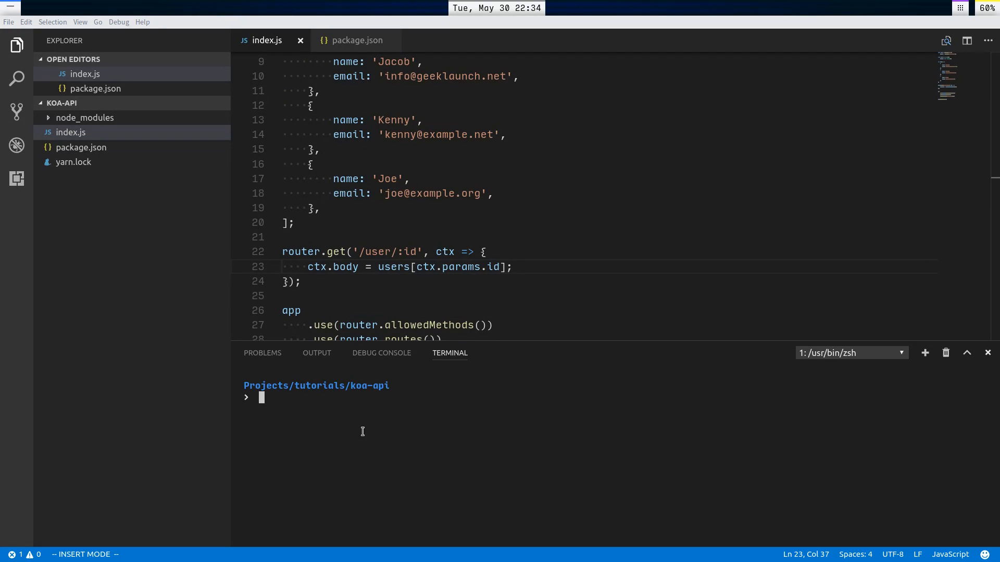
- Enter node index.js in the integrated terminal
{"action": "type", "text": "node index"}
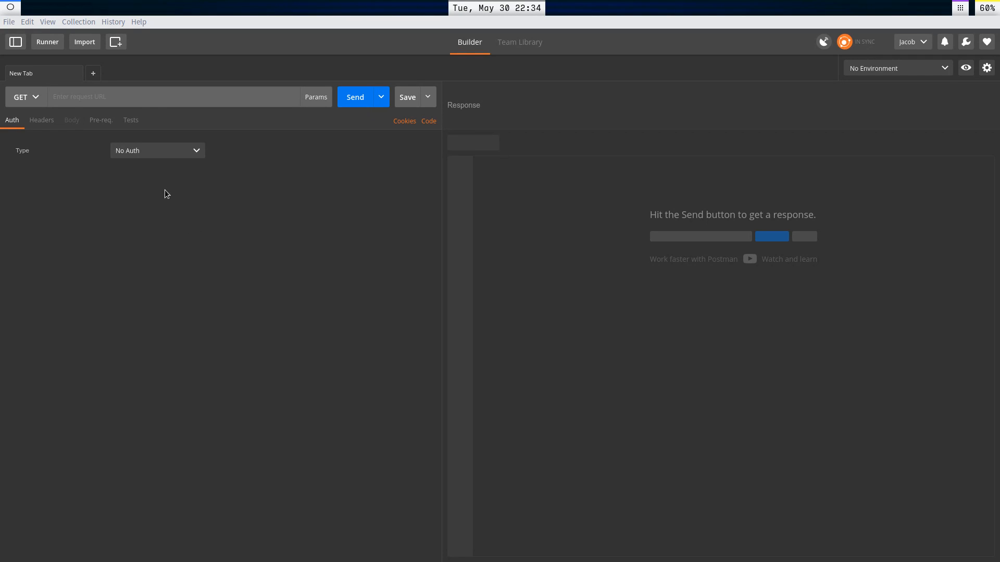
- In Postman, send a GET to localhost:3000/user/1, returning Kenny's record
{"action": "left_click", "coordinate": [172, 96]}
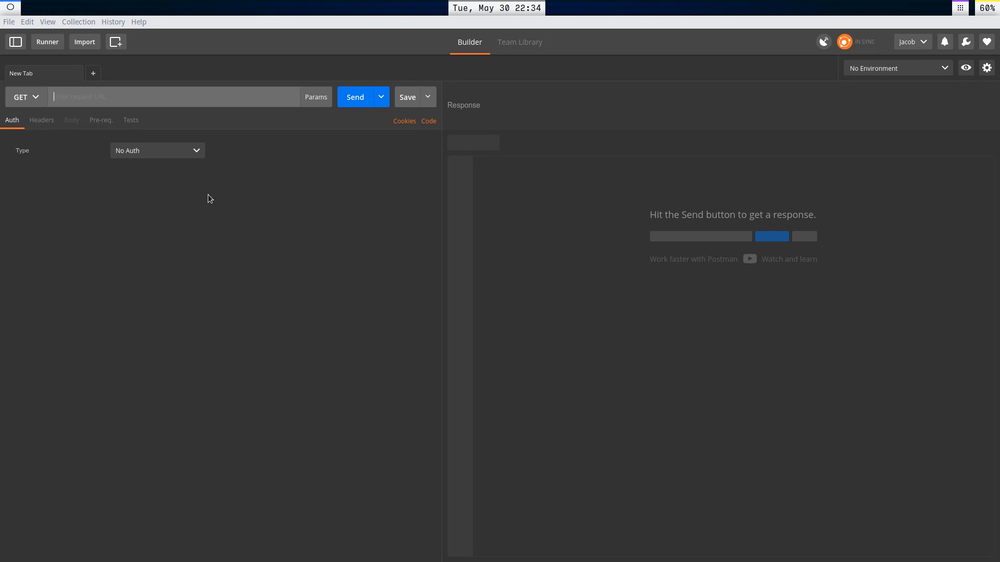
{"action": "type", "text": "localhost:3000/user"}
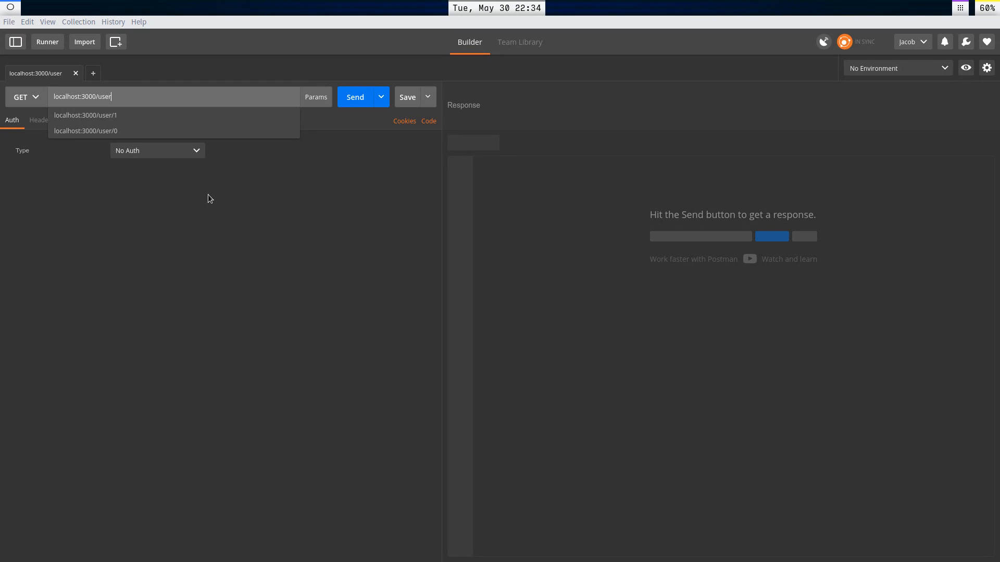
{"action": "left_click", "coordinate": [84, 130]}
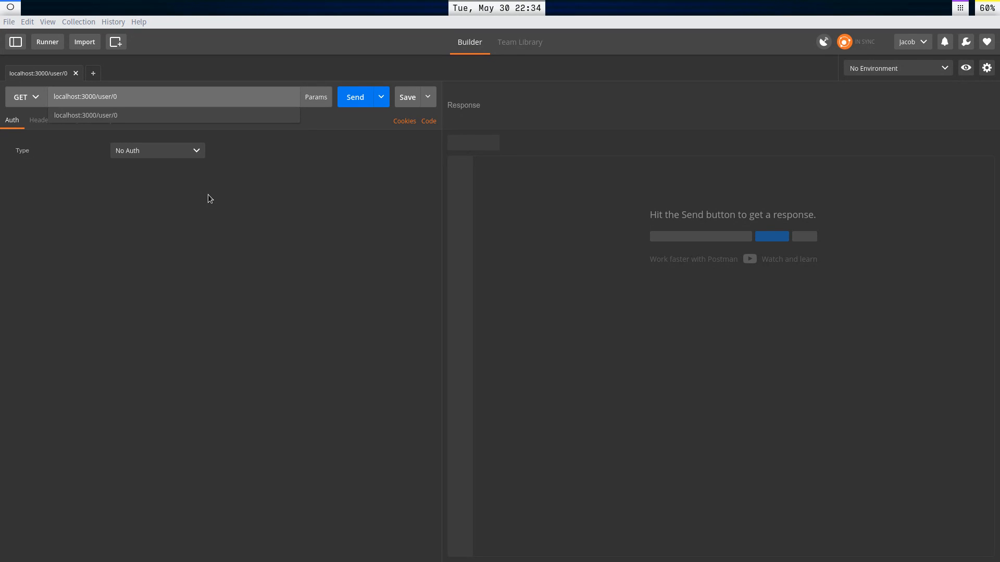
{"action": "left_click", "coordinate": [354, 97]}
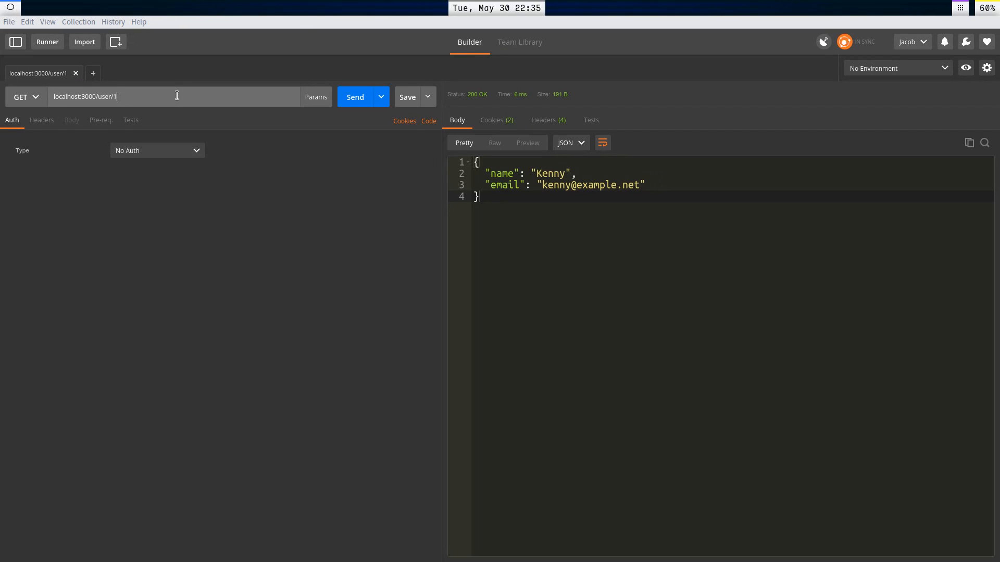
{"action": "left_click", "coordinate": [355, 97]}
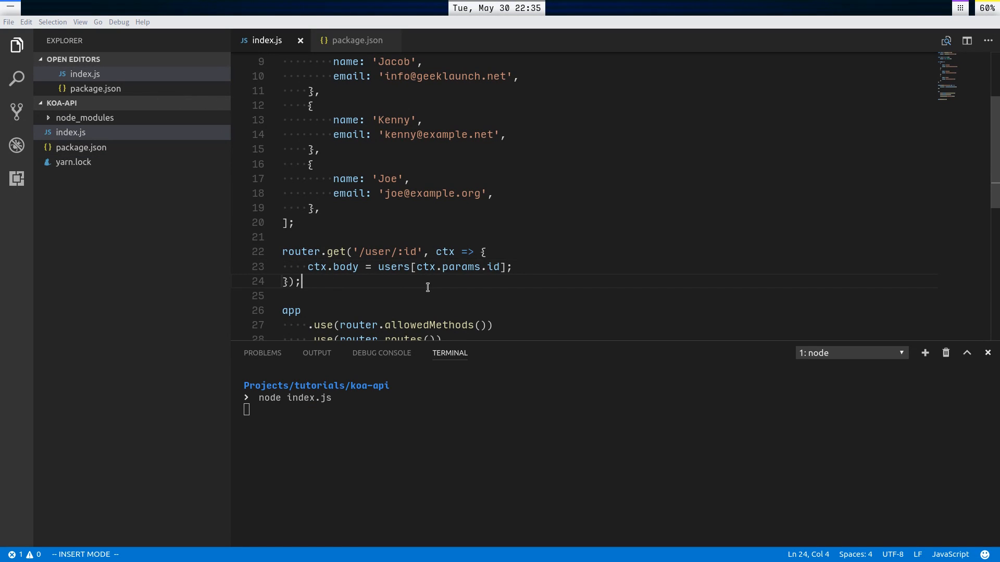
- Below the GET route, write router.post('/user/:id', ctx => { }) and open a line inside its body
{"action": "key", "text": "Enter"}
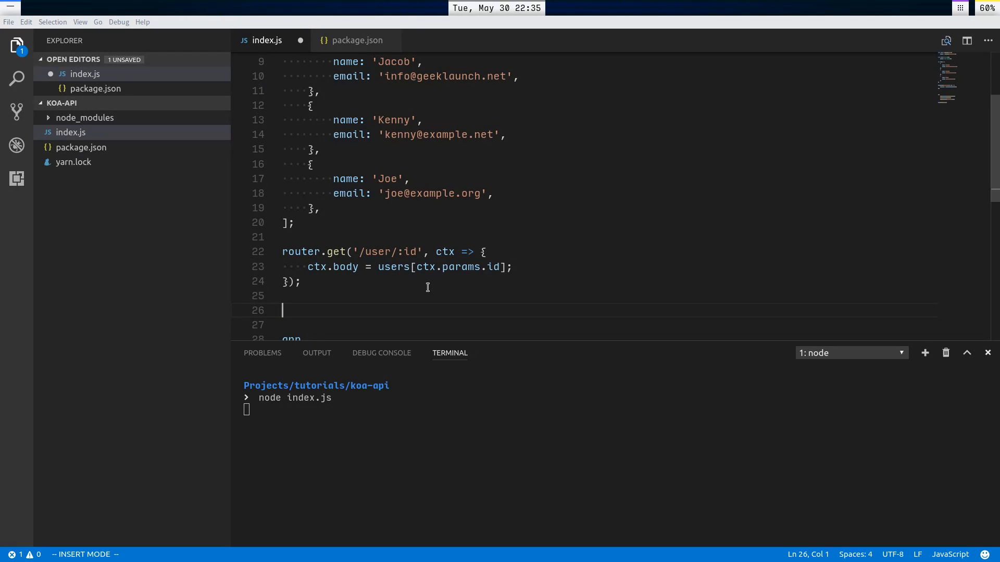
{"action": "type", "text": "router."}
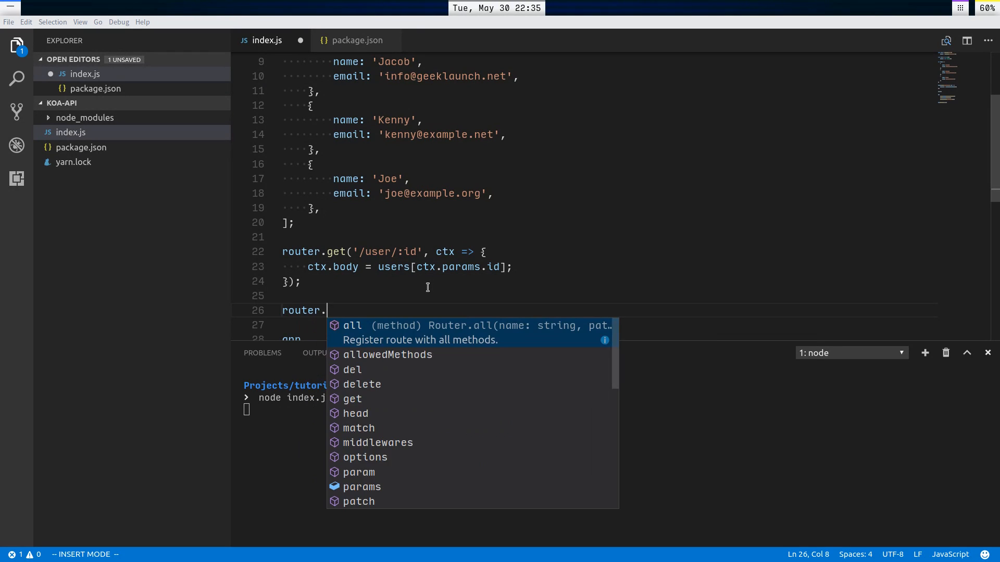
{"action": "type", "text": "post('/')"}
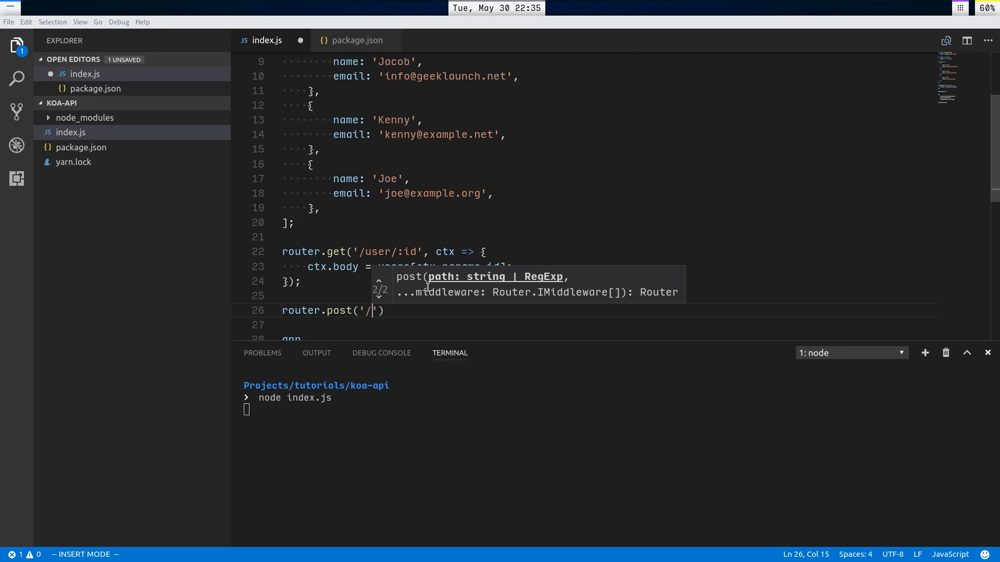
{"action": "type", "text": "user/:"}
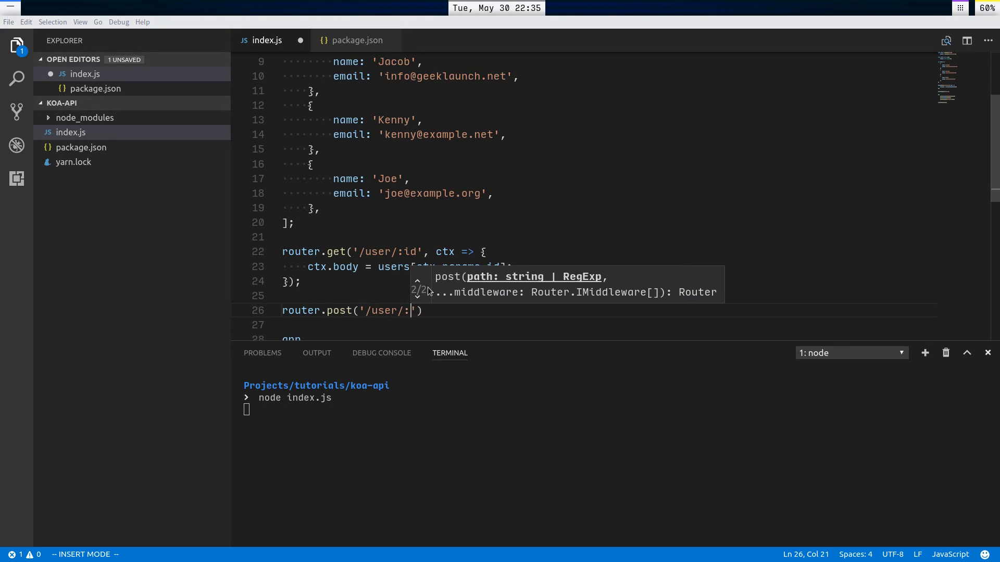
{"action": "type", "text": "id"}
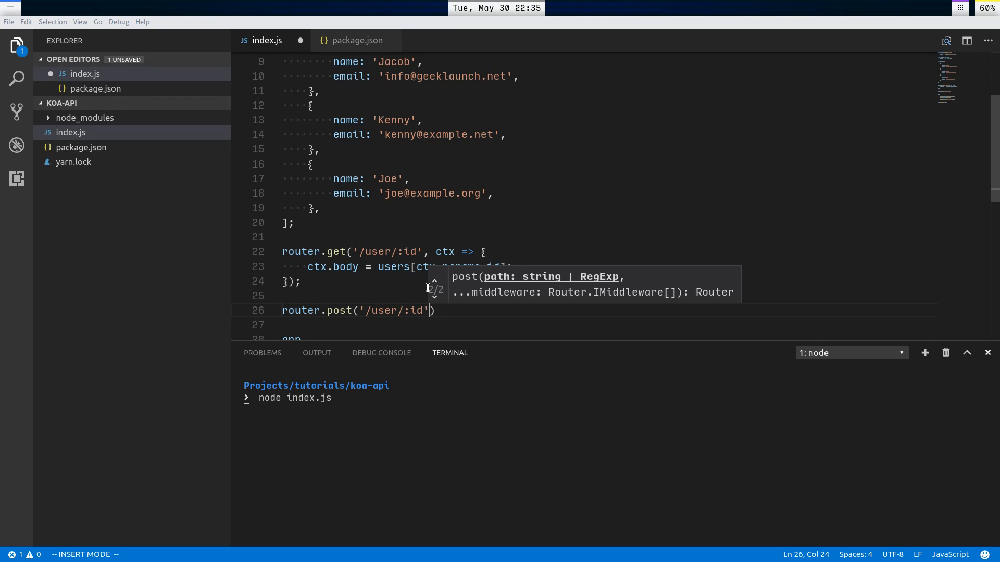
{"action": "type", "text": ", ctx => {"}
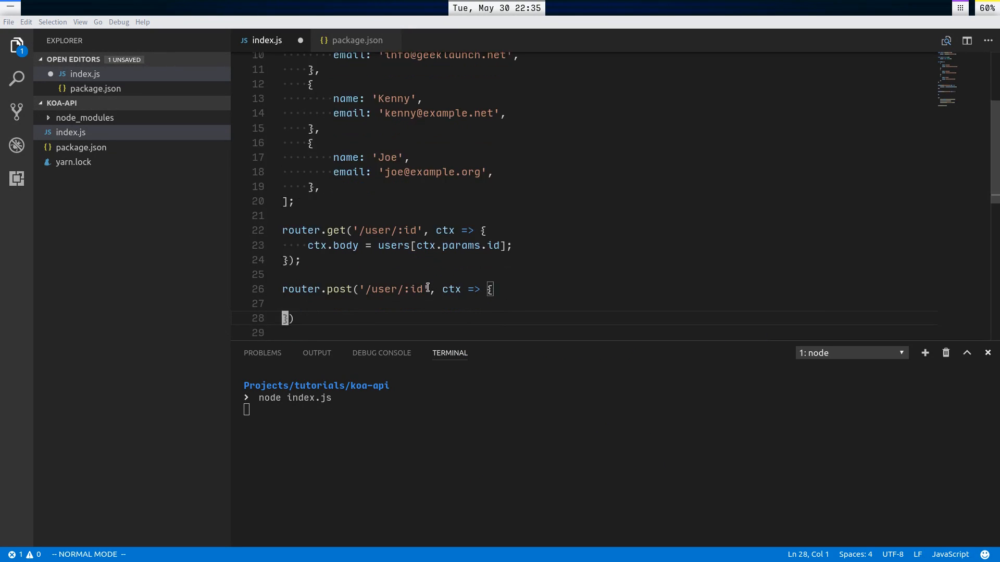
{"action": "key", "text": "o"}
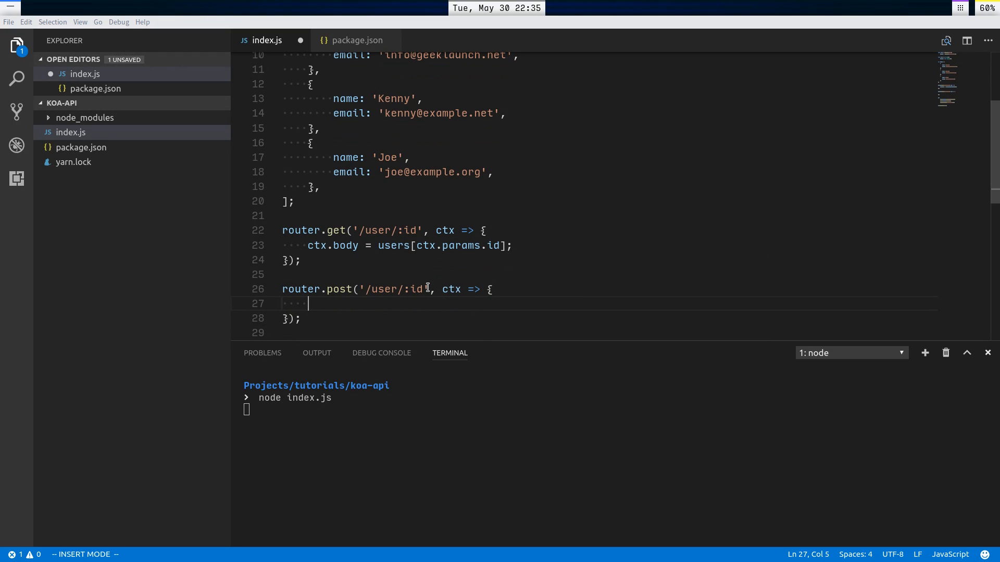
{"action": "scroll", "scroll_direction": "down", "scroll_amount": 3}
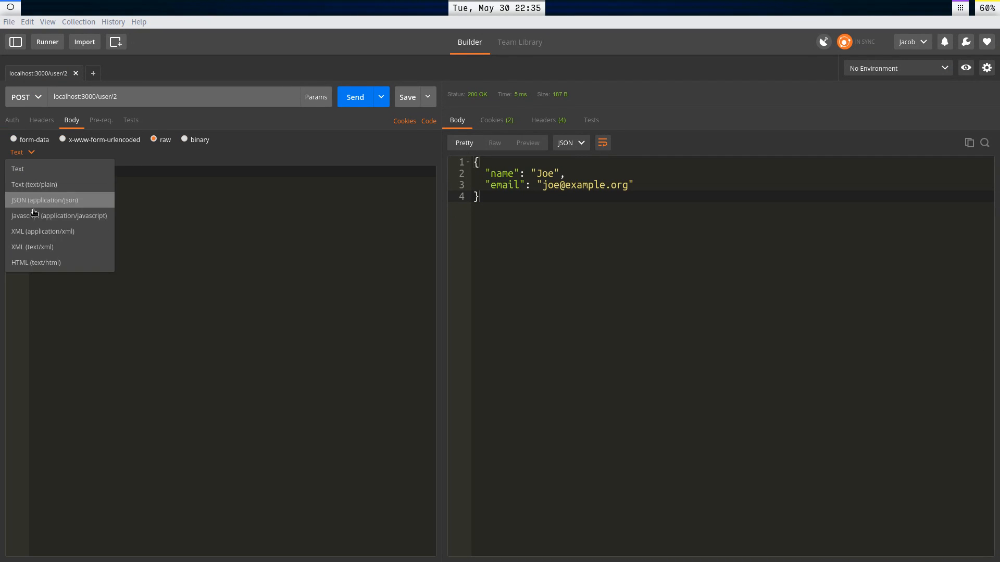
- Set the Postman body to raw JSON and type {"name": "Joseph"}
{"action": "left_click", "coordinate": [45, 200]}
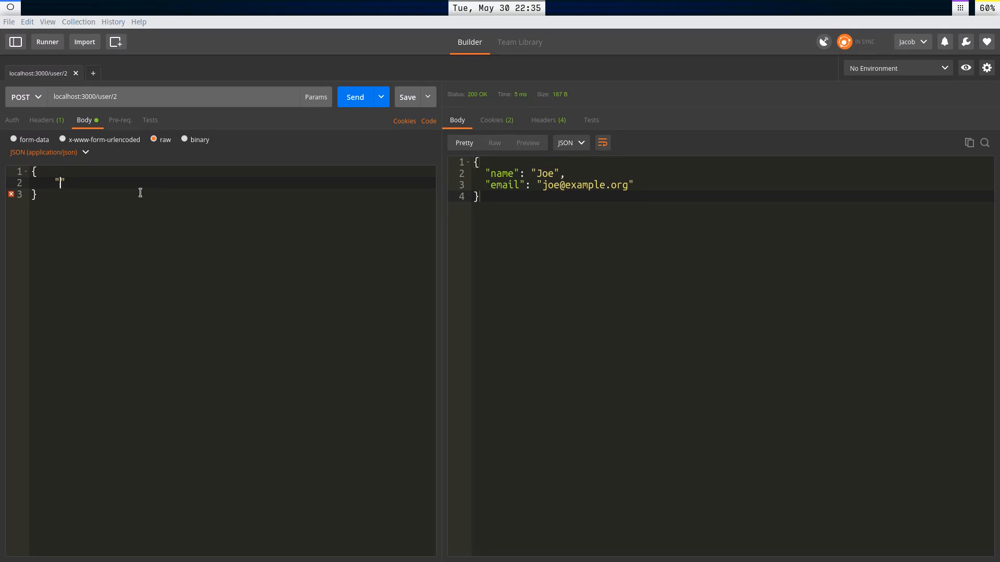
{"action": "type", "text": "n"}
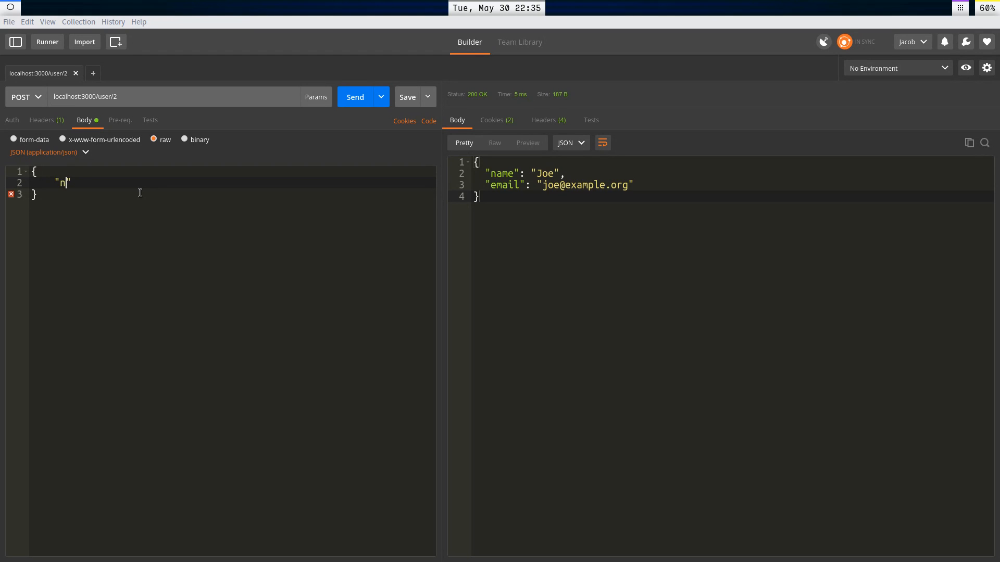
{"action": "type", "text": "ame\":"}
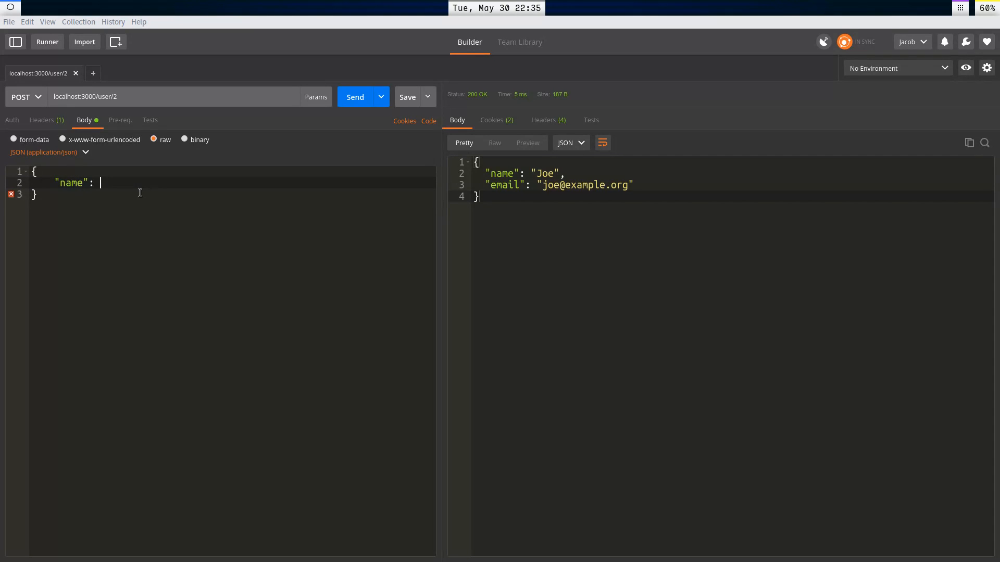
{"action": "type", "text": "\"\""}
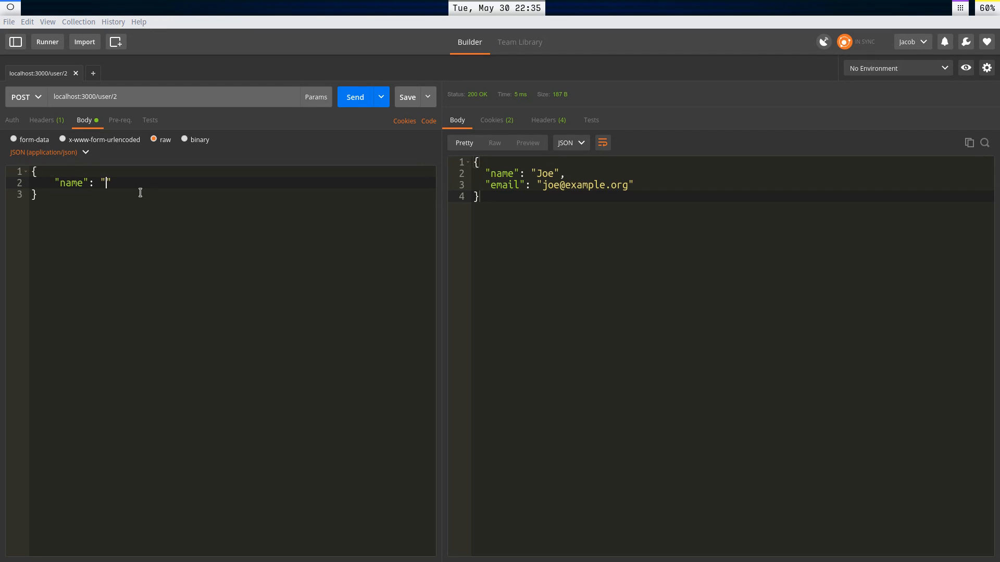
{"action": "type", "text": "Jo"}
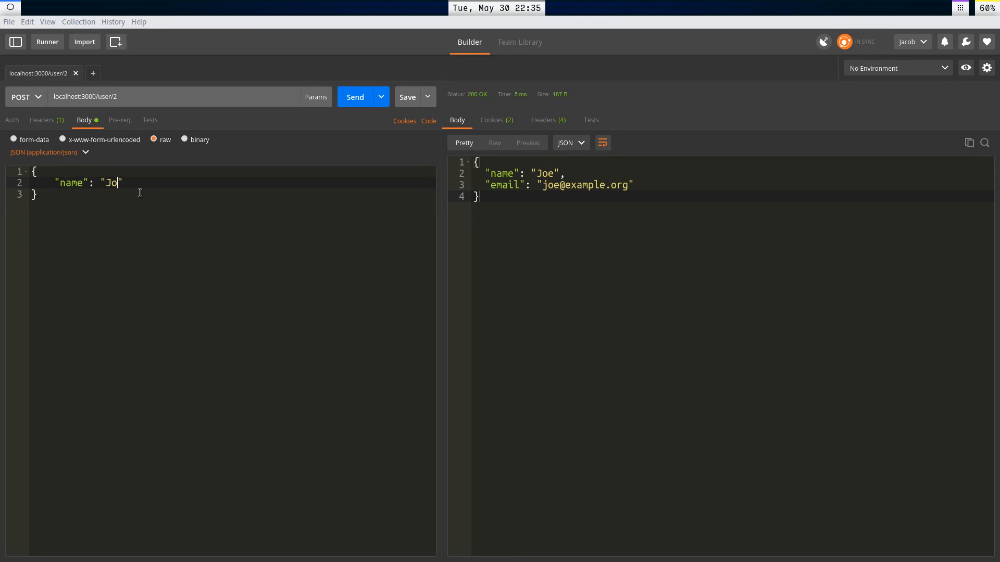
{"action": "type", "text": "seph"}
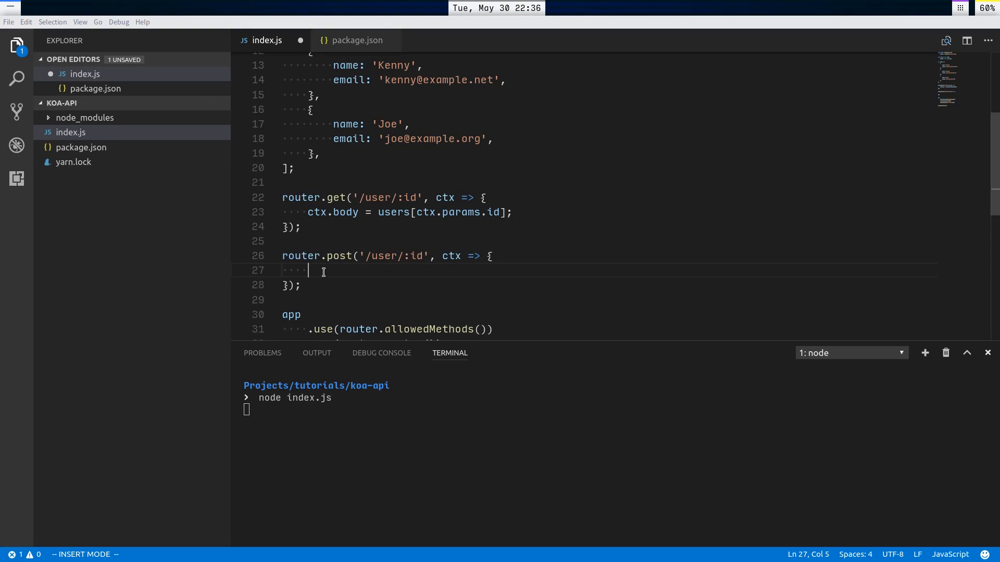
- In the POST handler, write ctx.body = Object.assign(users[ctx.params.id], ctx.request.body);
{"action": "type", "text": "c"}
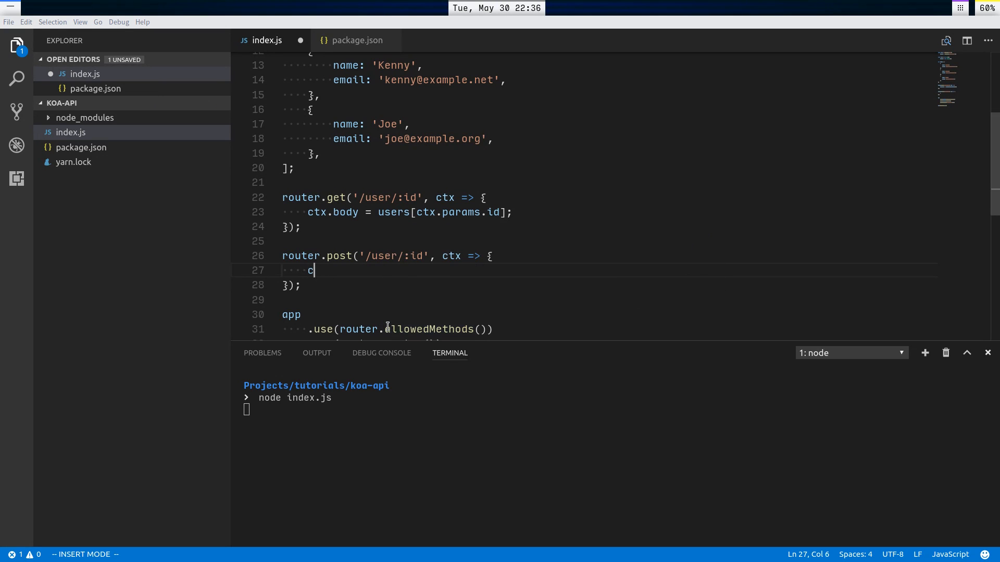
{"action": "type", "text": "tx.body"}
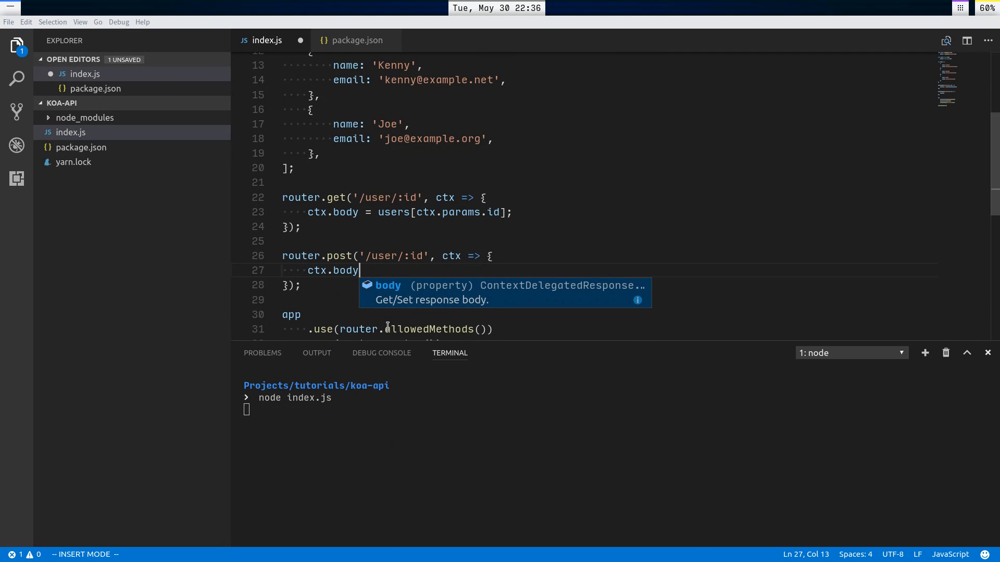
{"action": "type", "text": "="}
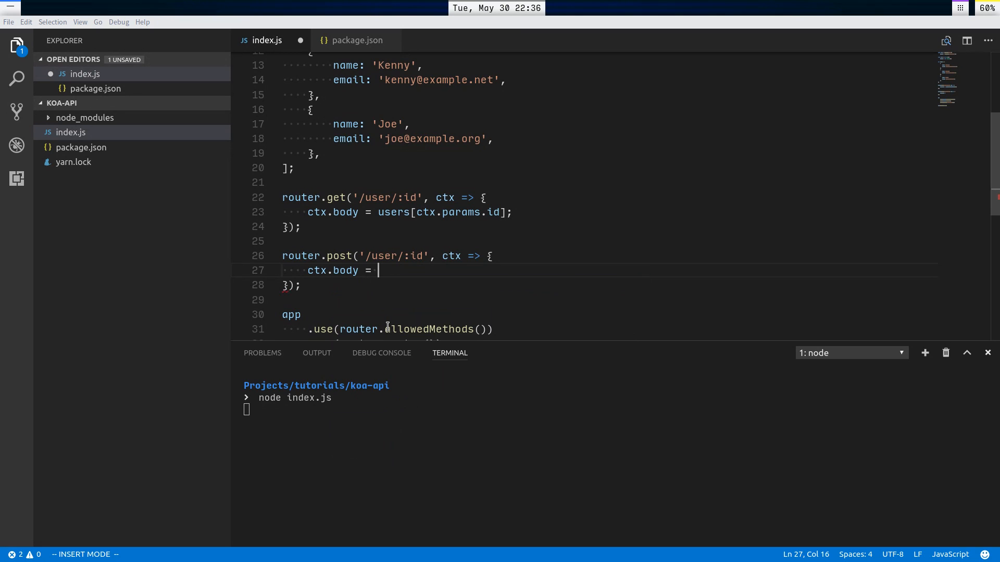
{"action": "type", "text": "Object.assign(users["}
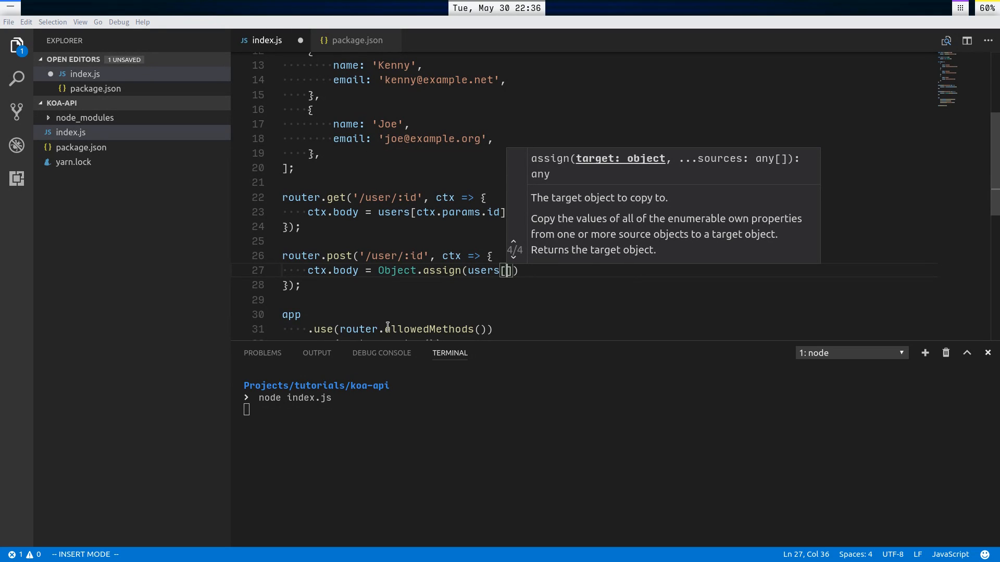
{"action": "type", "text": "ctx.params.id"}
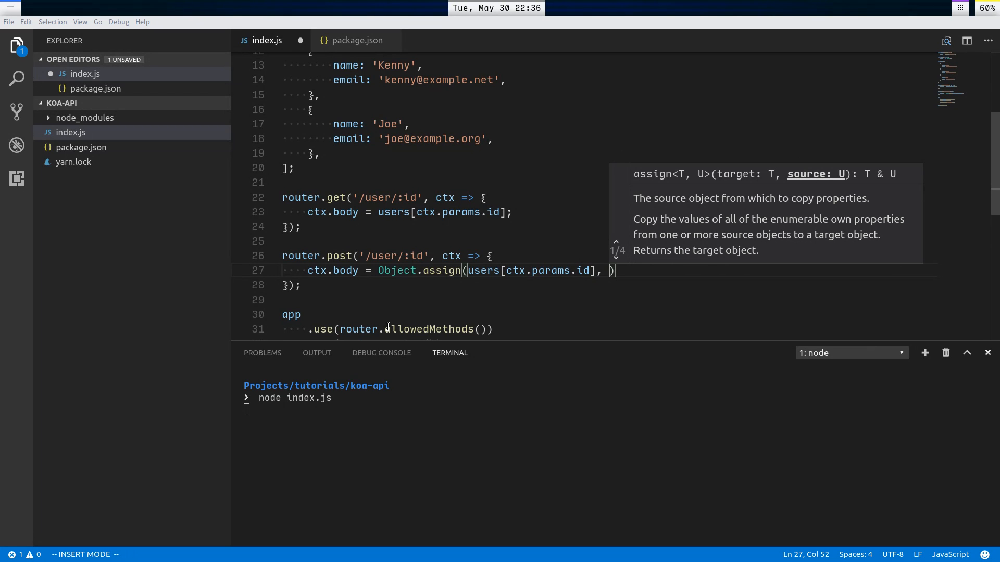
{"action": "type", "text": "ctx.request.body"}
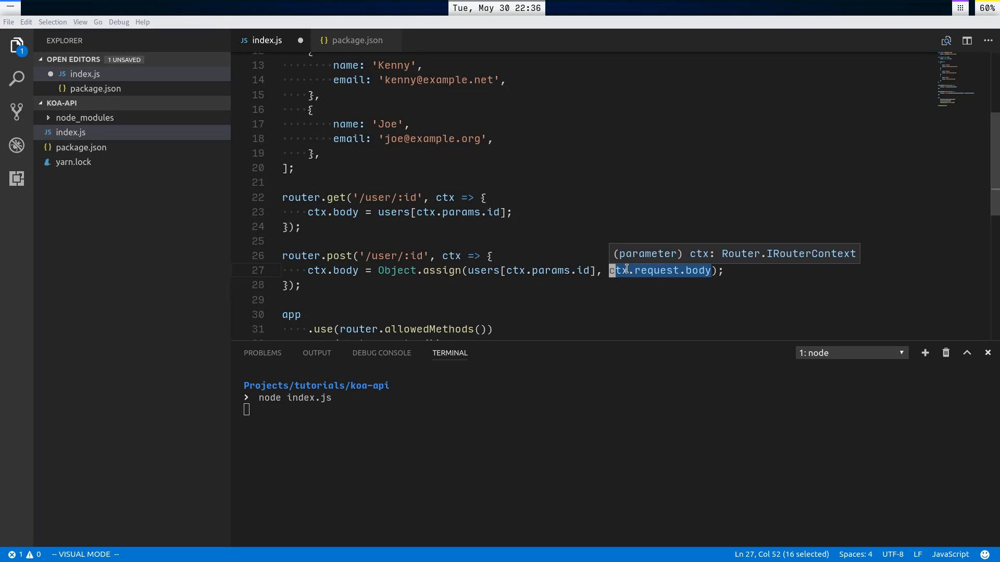
{"action": "scroll", "scroll_direction": "down", "scroll_amount": 3}
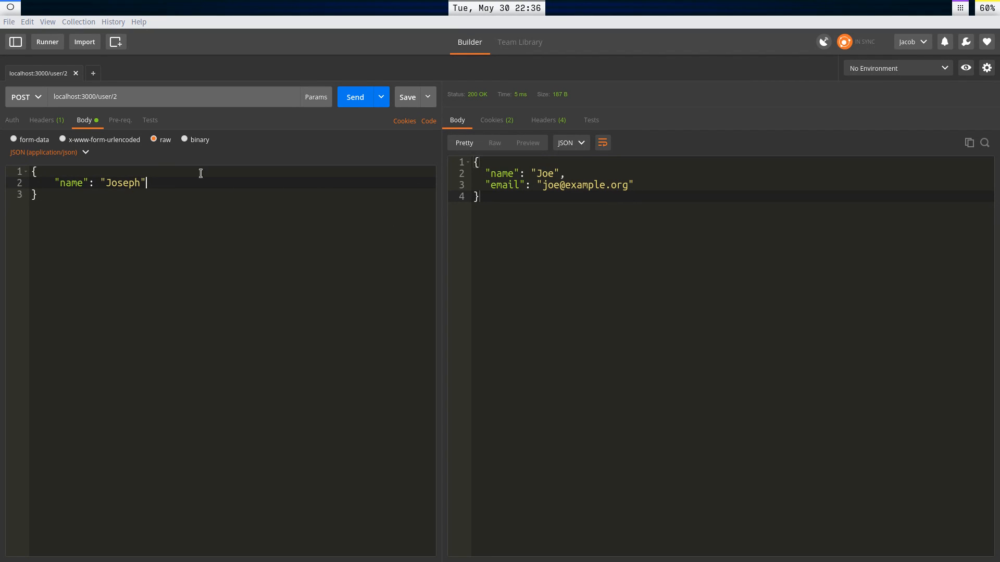
{"action": "mouse_move", "coordinate": [344, 151]}
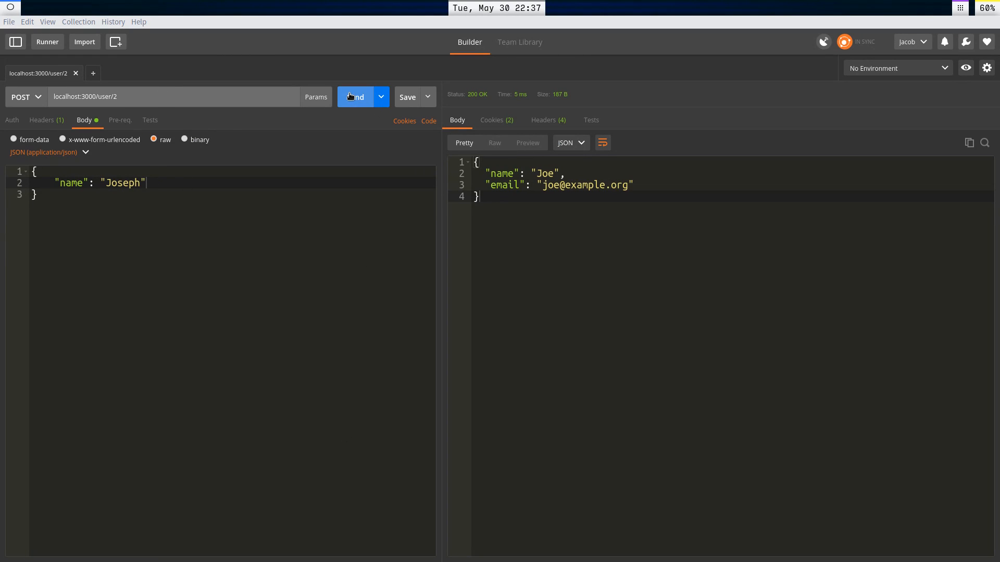
{"action": "double_click", "coordinate": [543, 173]}
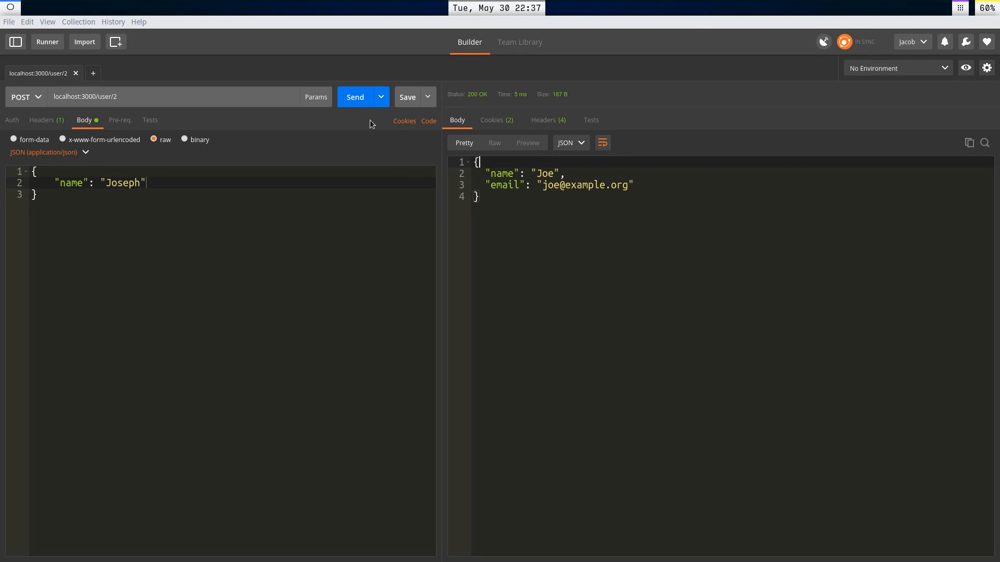
{"action": "left_click", "coordinate": [355, 97]}
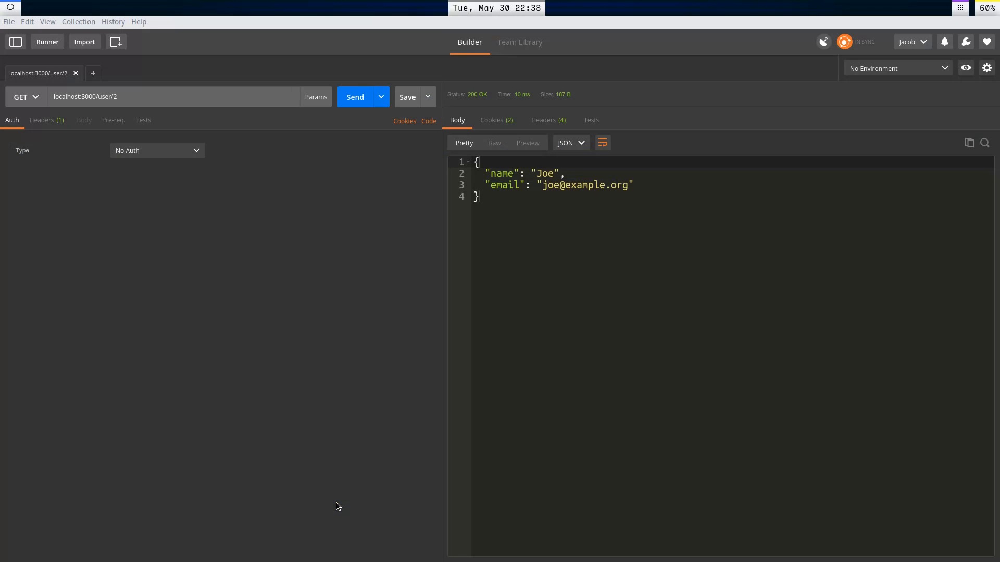
- Resend the POST to localhost:3000/user/2 to update user 2's name to Joseph
{"action": "left_click", "coordinate": [26, 97]}
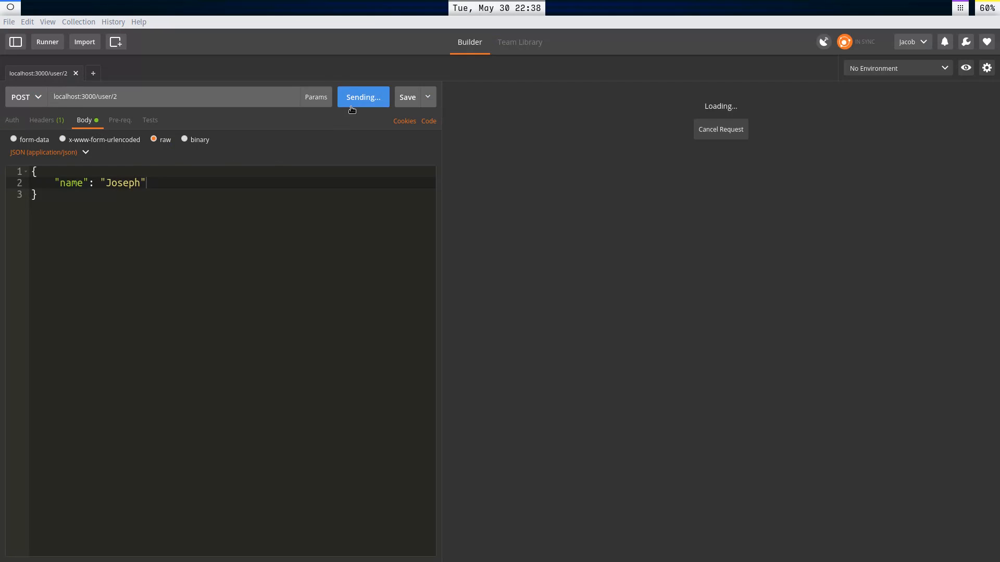
{"action": "left_click", "coordinate": [363, 97]}
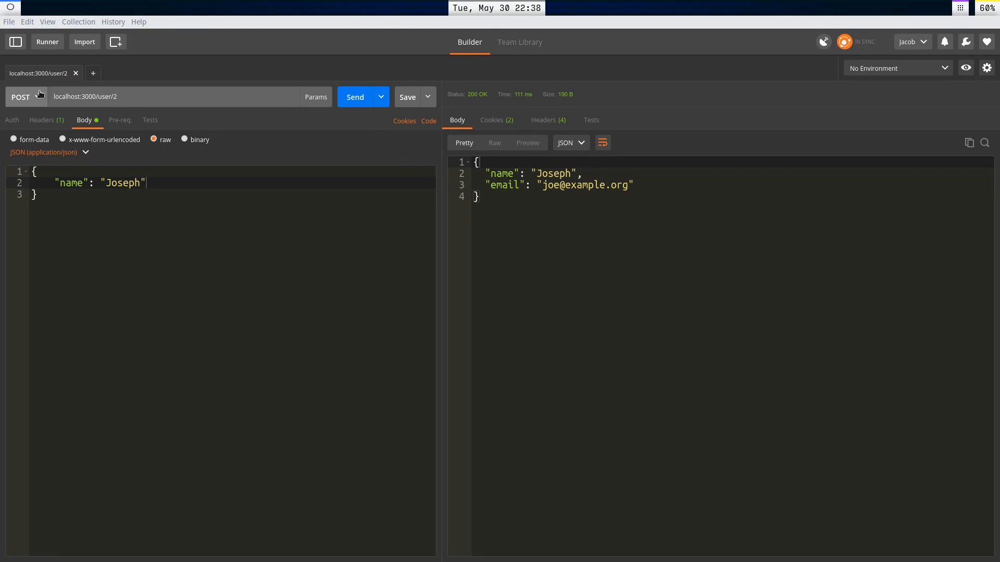